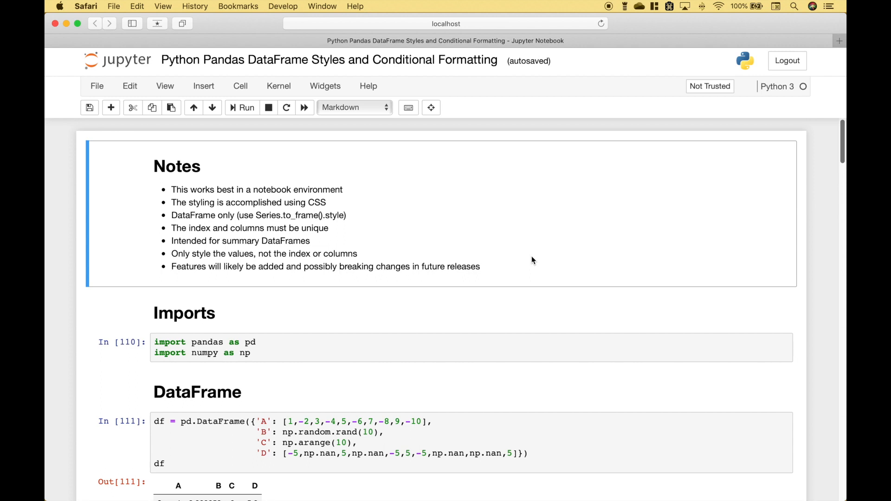
pyautogui.moveTo(208, 205)
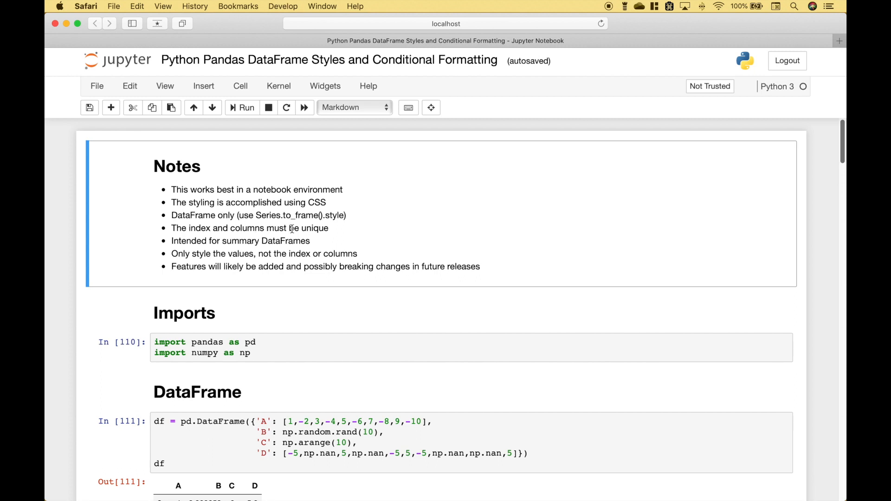
pyautogui.moveTo(244, 240)
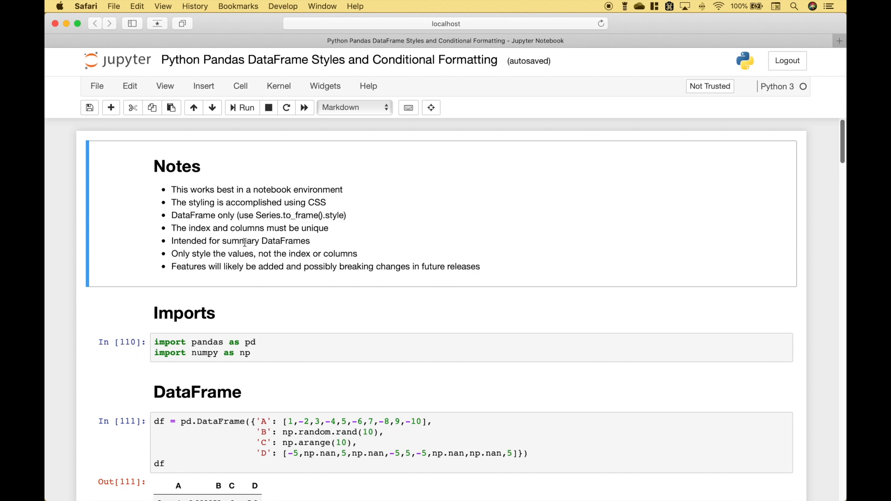
pyautogui.moveTo(325, 242)
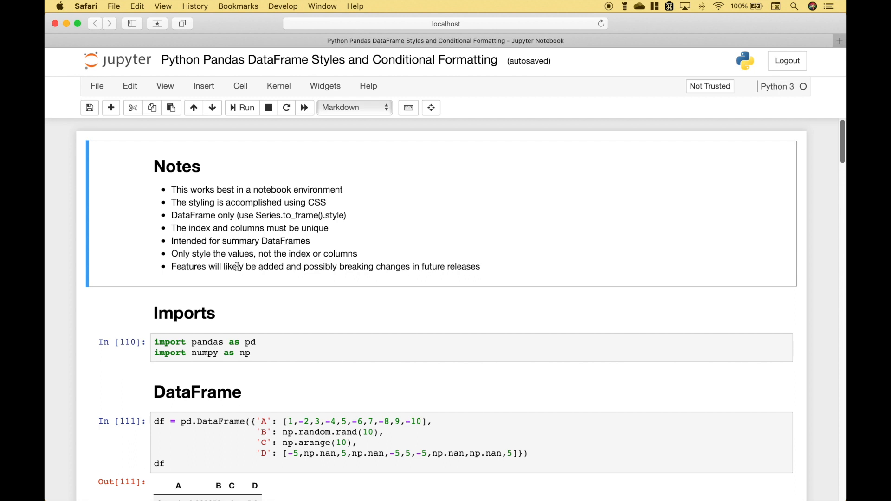
pyautogui.moveTo(351, 265)
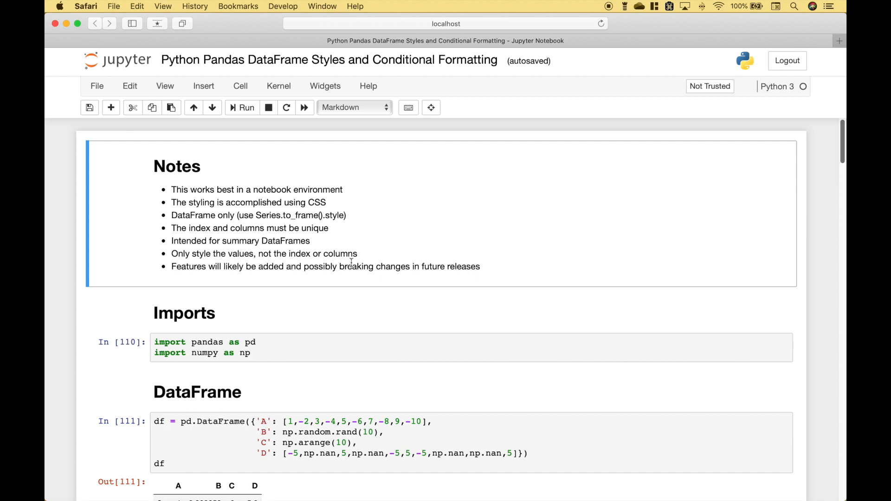
pyautogui.moveTo(242, 284)
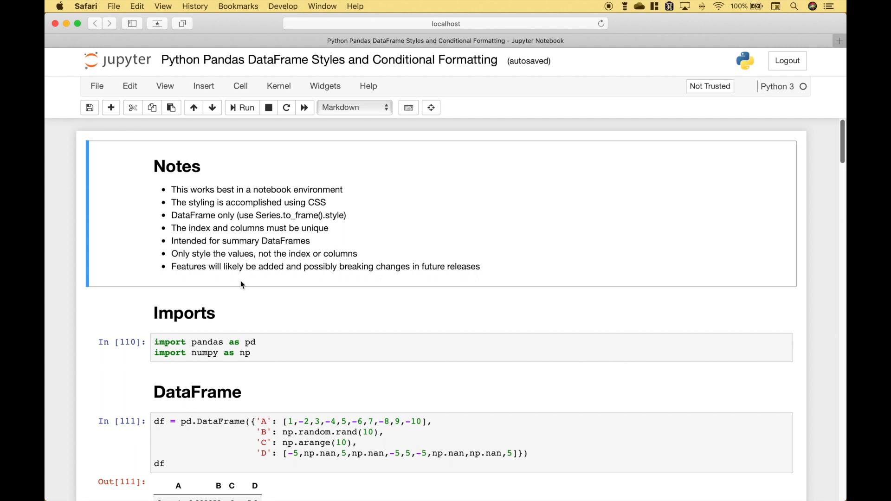
pyautogui.moveTo(278, 284)
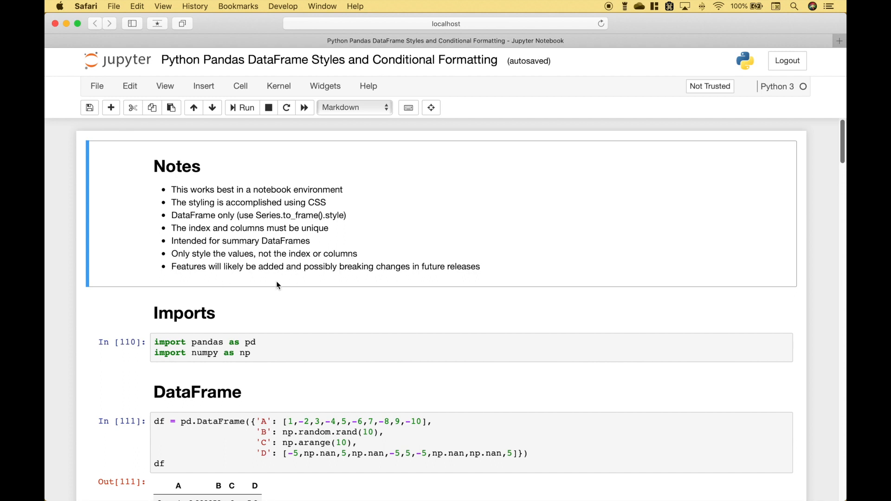
pyautogui.moveTo(369, 287)
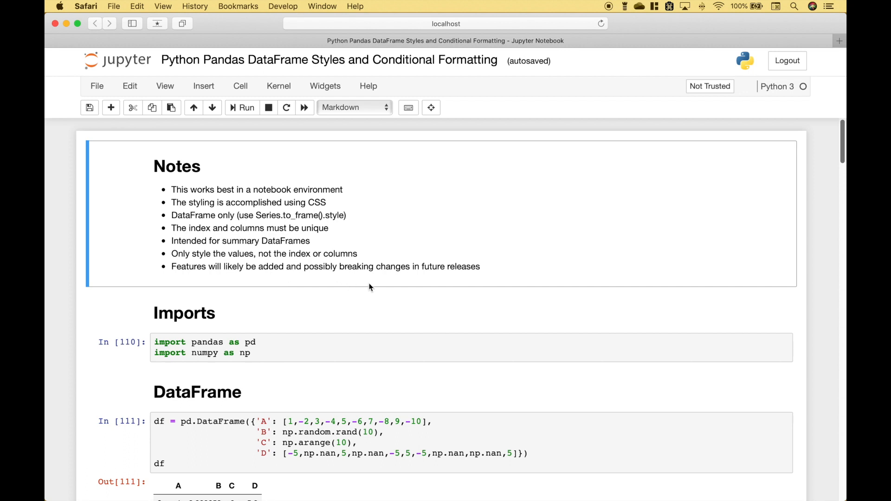
pyautogui.moveTo(290, 342)
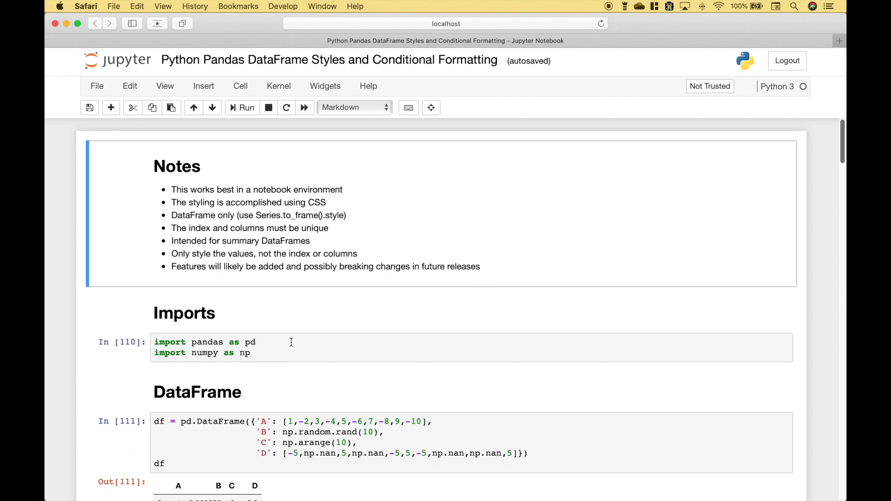
# Rerun the pandas/numpy imports cell so the 10-row DataFrame with NaNs displays.
pyautogui.click(269, 353)
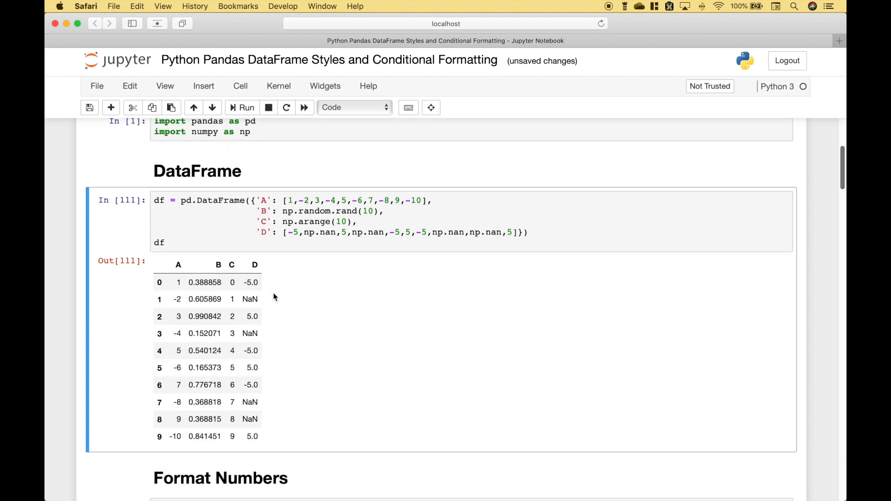
# Rerun the df.style.format cell so column B shows two decimals.
pyautogui.scroll(-3)
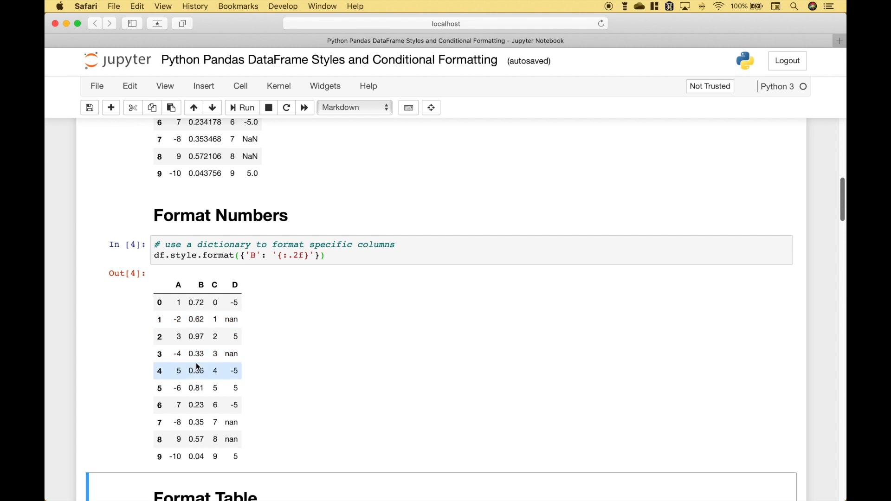
pyautogui.scroll(3)
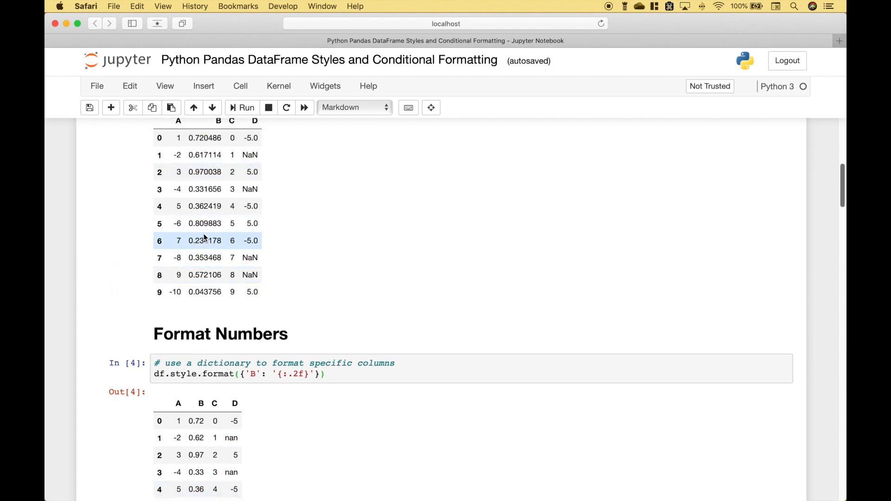
pyautogui.moveTo(216, 224)
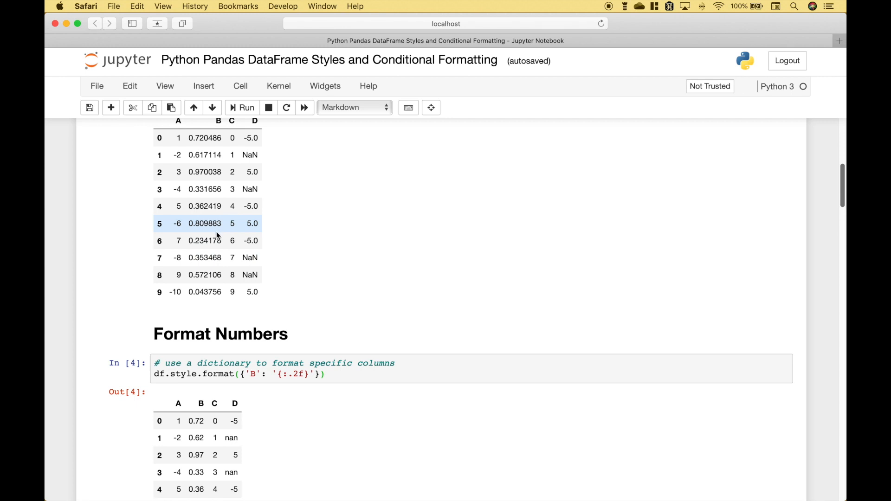
pyautogui.scroll(-3)
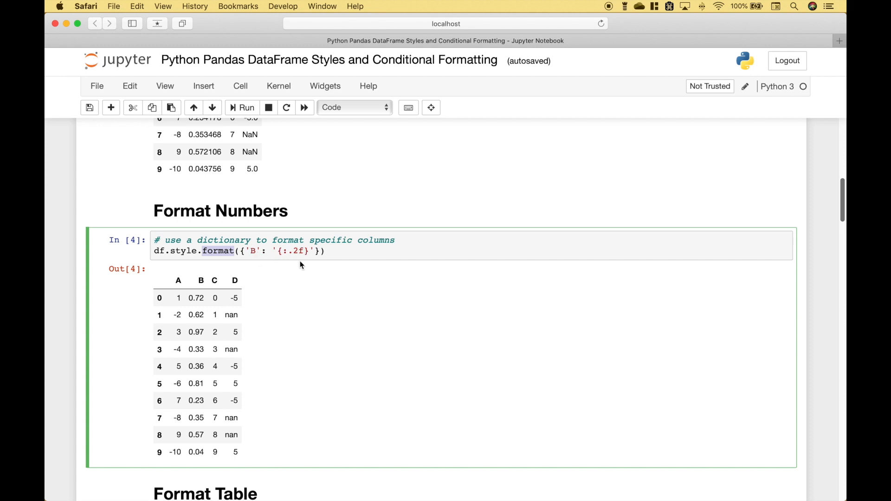
pyautogui.moveTo(273, 291)
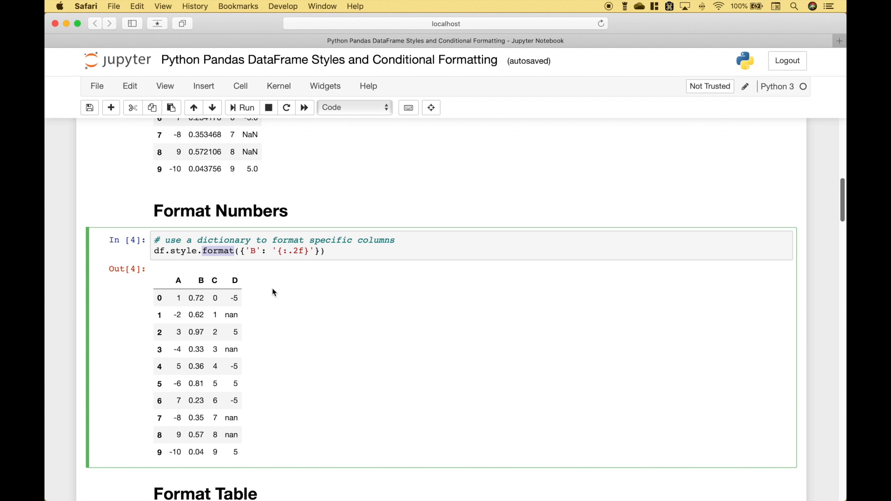
pyautogui.click(196, 383)
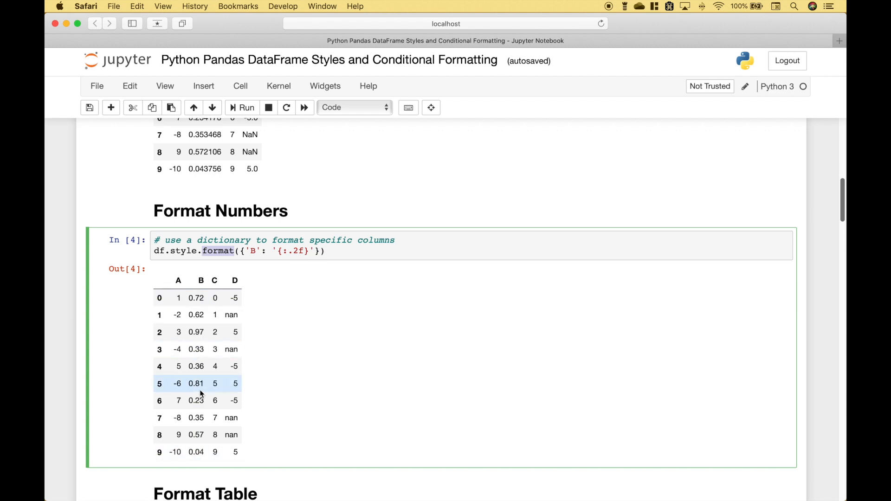
# Rerun the set_properties cell with text color 'blue' for a beige, black-bordered table.
pyautogui.scroll(-3)
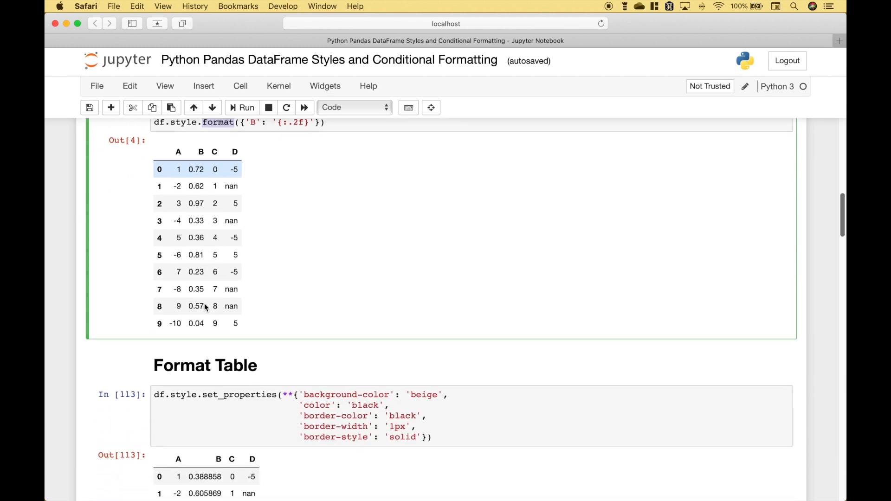
pyautogui.scroll(-3)
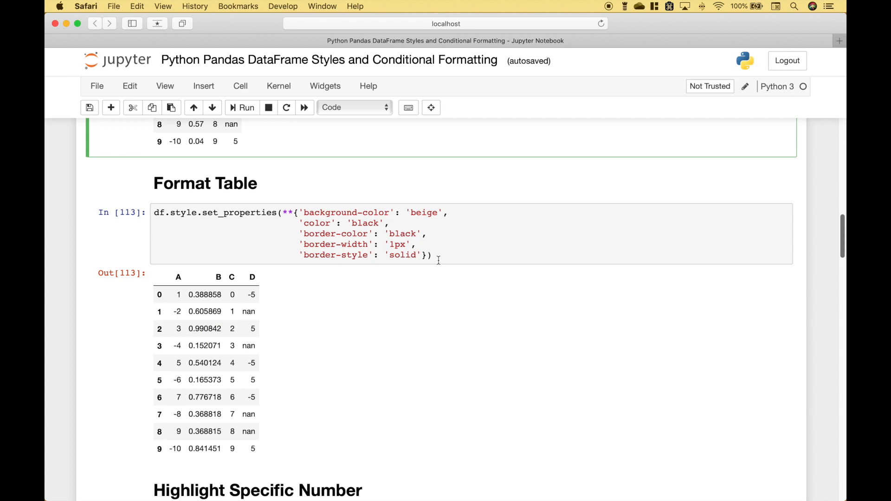
pyautogui.click(242, 108)
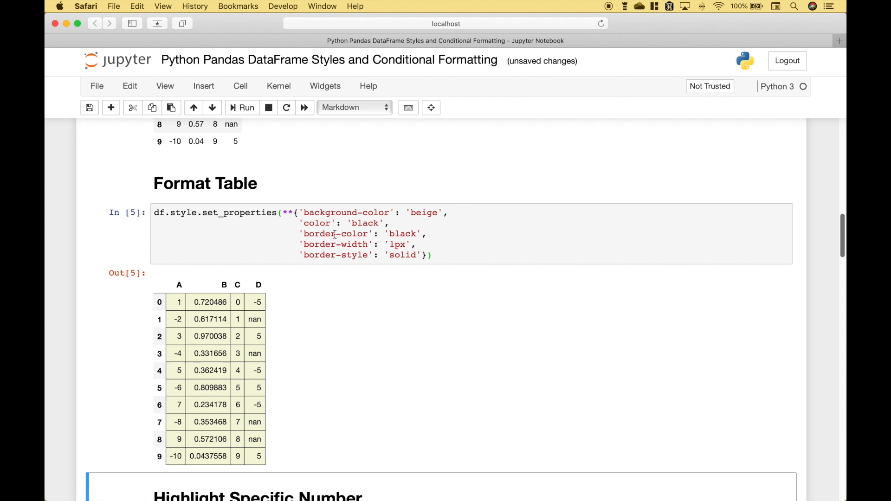
pyautogui.moveTo(370, 253)
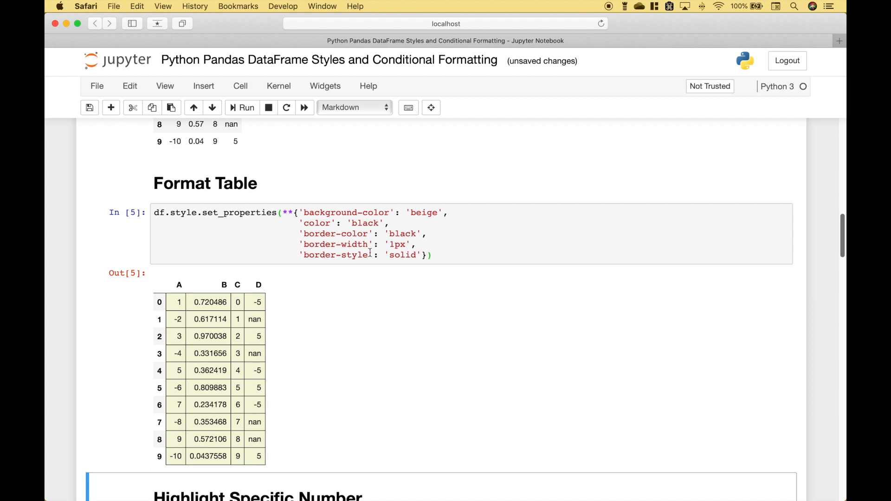
pyautogui.moveTo(329, 261)
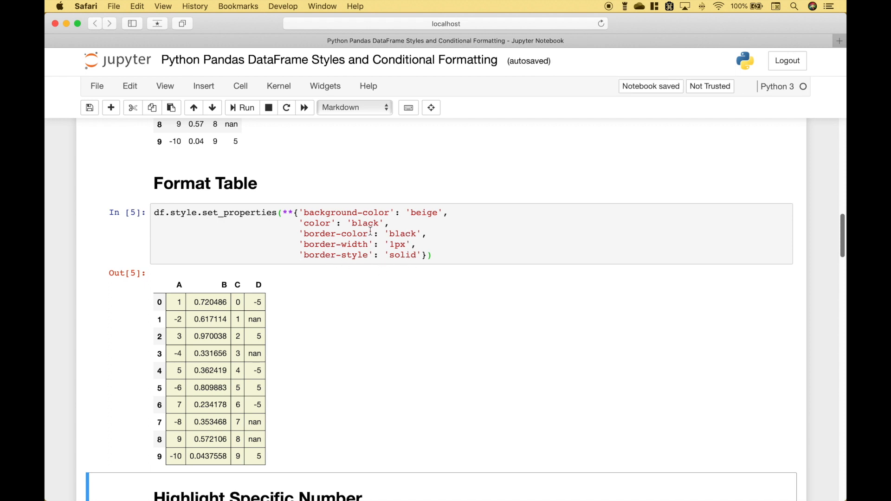
pyautogui.click(241, 108)
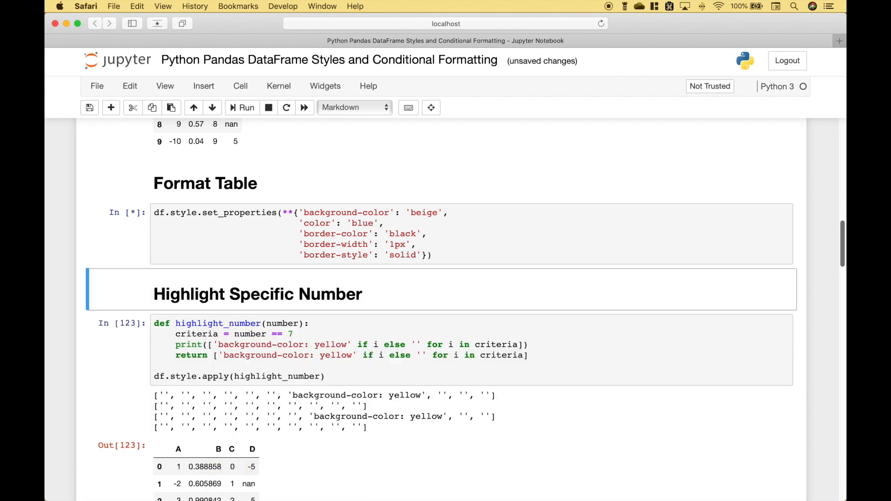
pyautogui.click(242, 108)
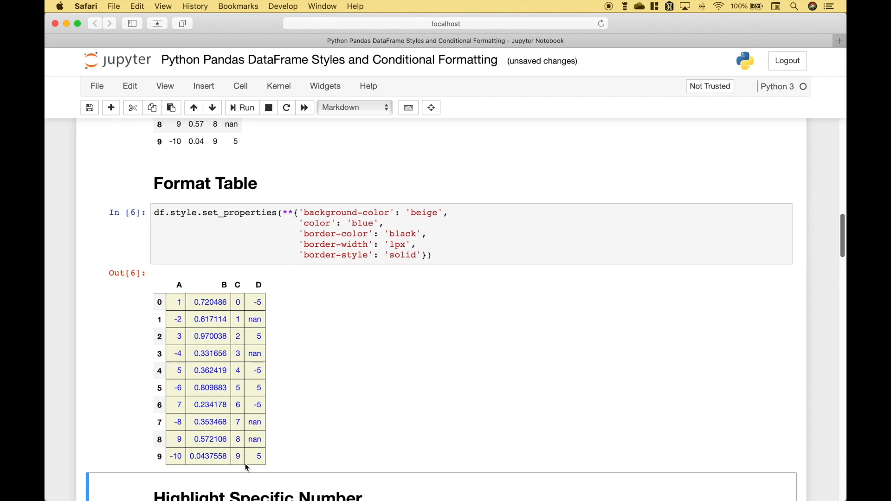
pyautogui.moveTo(338, 207)
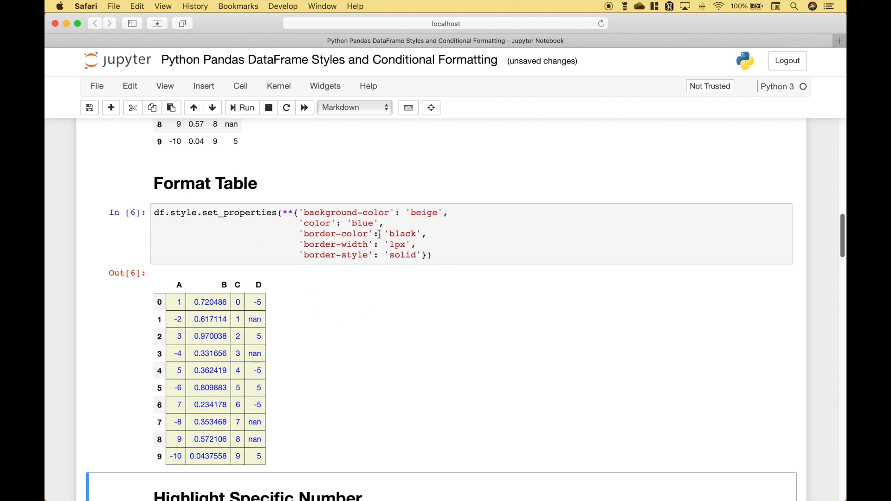
pyautogui.scroll(-3)
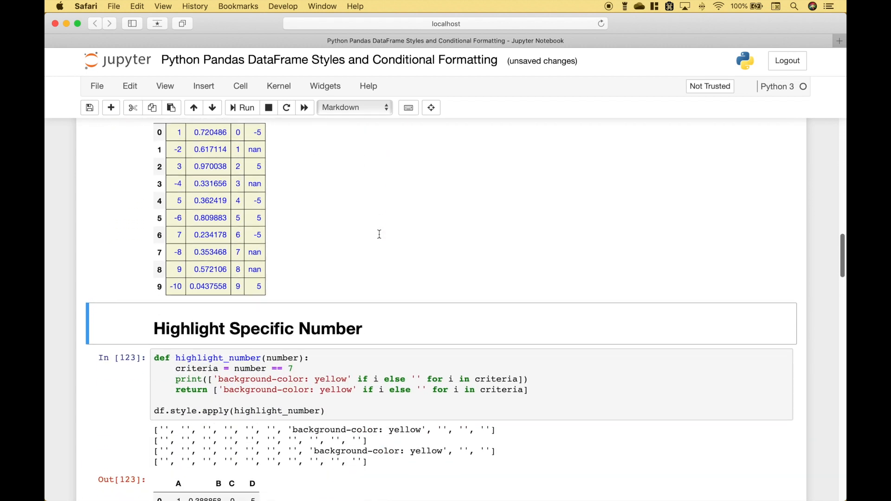
pyautogui.scroll(-3)
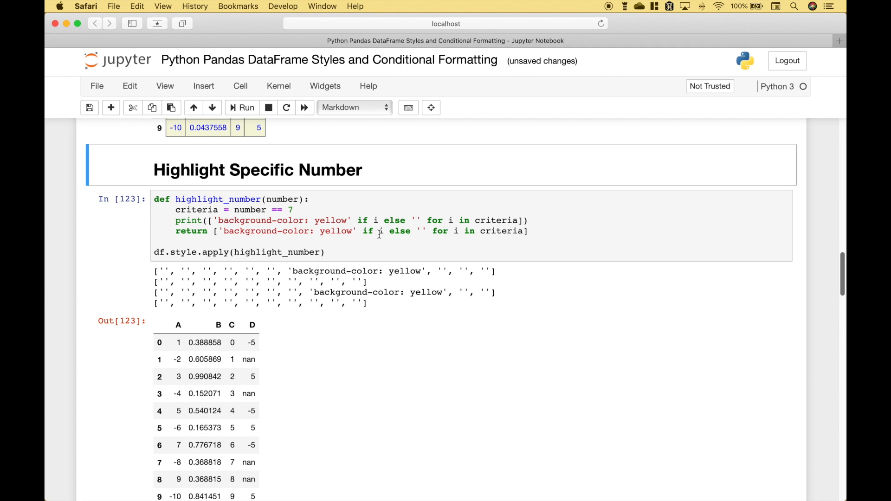
pyautogui.moveTo(299, 179)
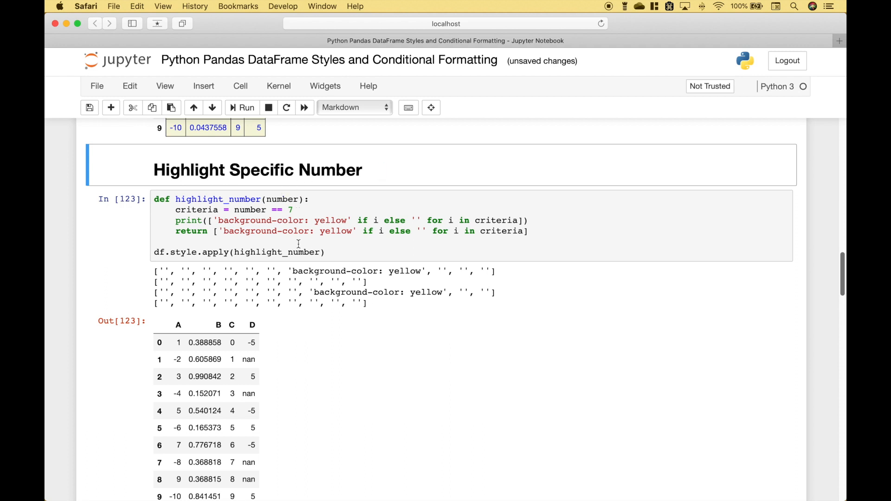
pyautogui.moveTo(226, 209)
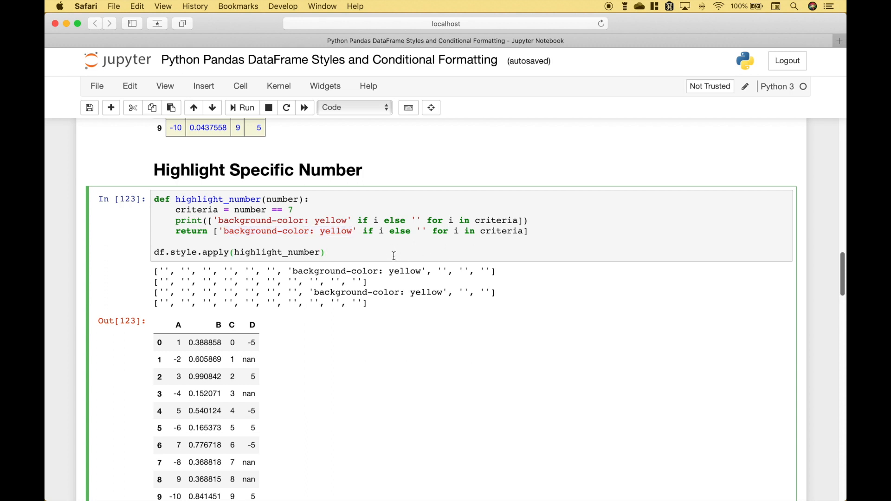
pyautogui.click(246, 108)
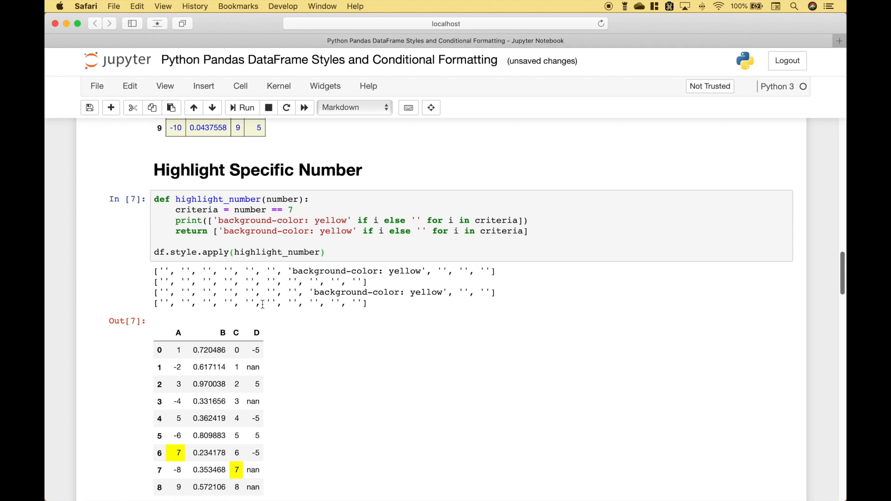
pyautogui.moveTo(191, 223)
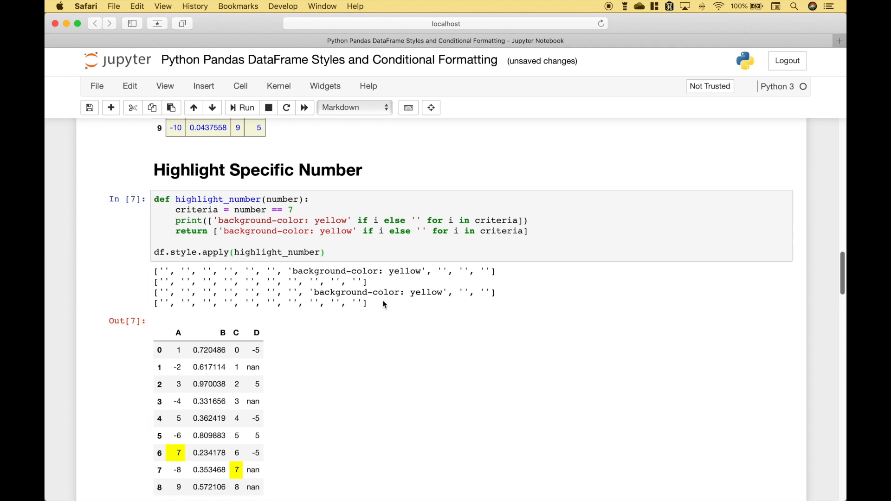
pyautogui.moveTo(153, 274)
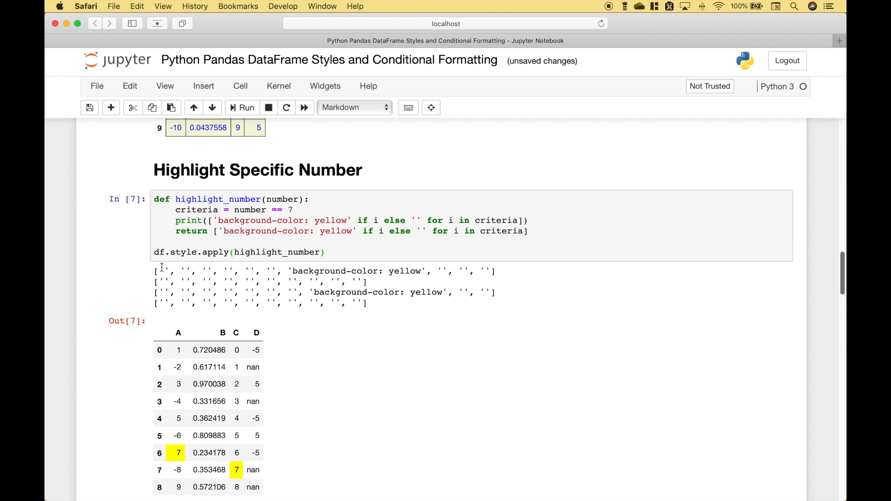
pyautogui.moveTo(176, 332)
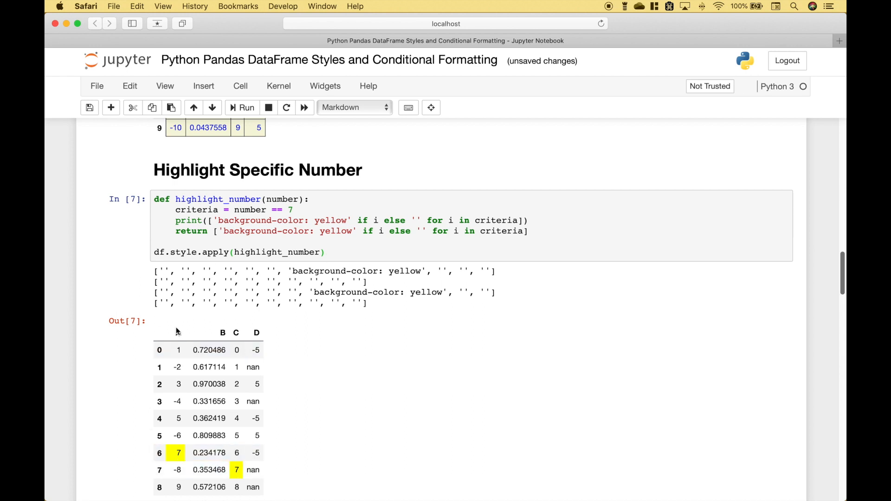
pyautogui.moveTo(193, 449)
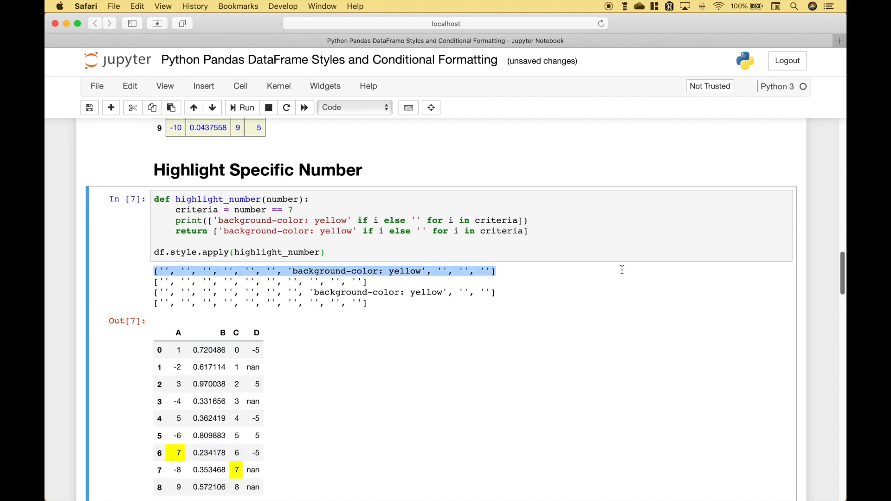
pyautogui.moveTo(164, 461)
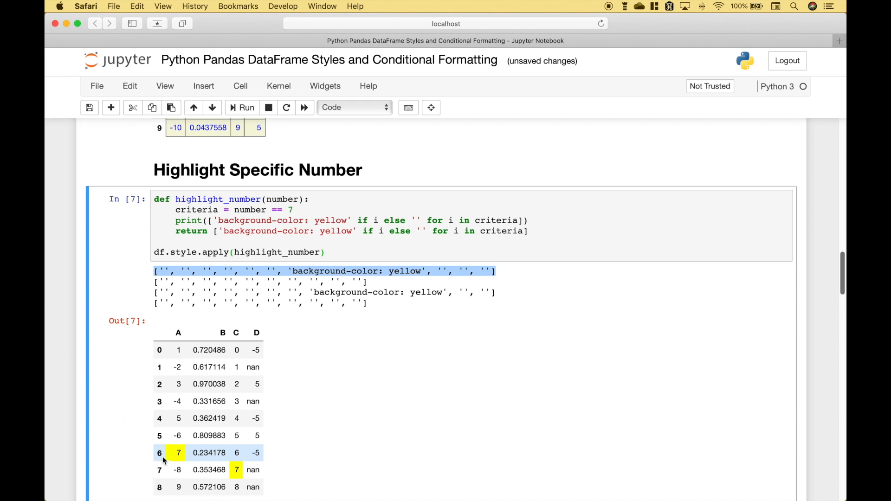
pyautogui.moveTo(185, 452)
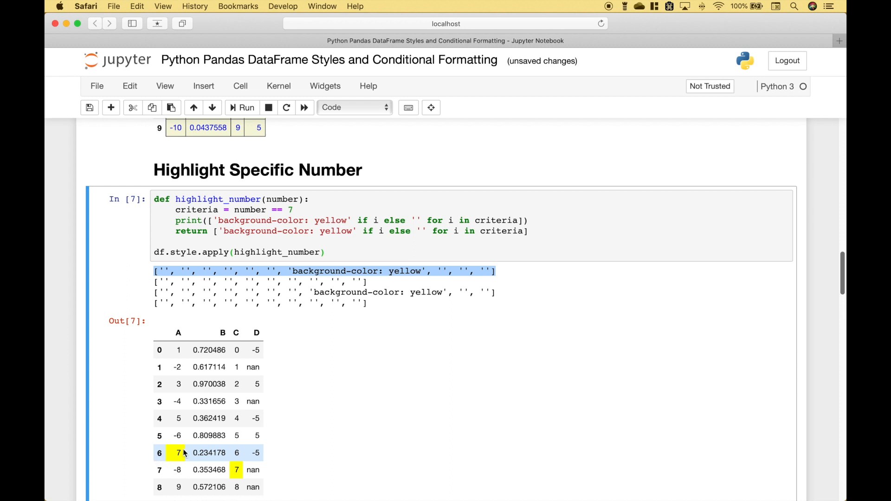
pyautogui.moveTo(168, 271)
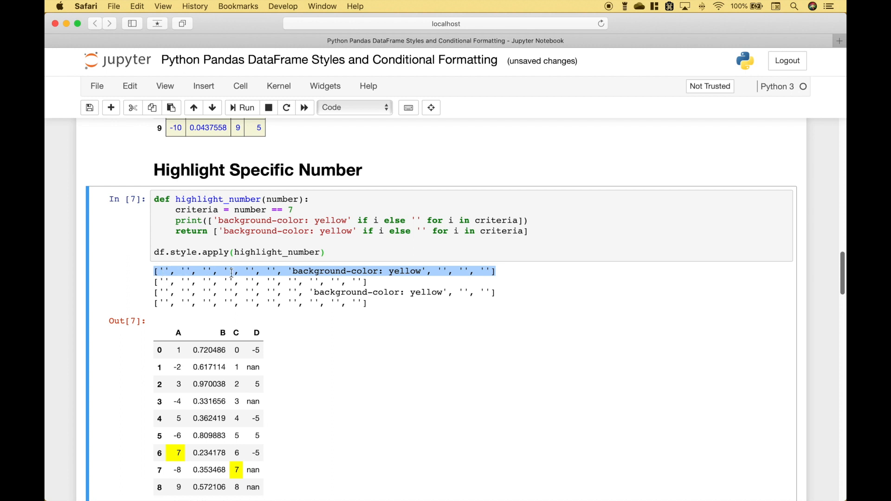
pyautogui.moveTo(270, 271)
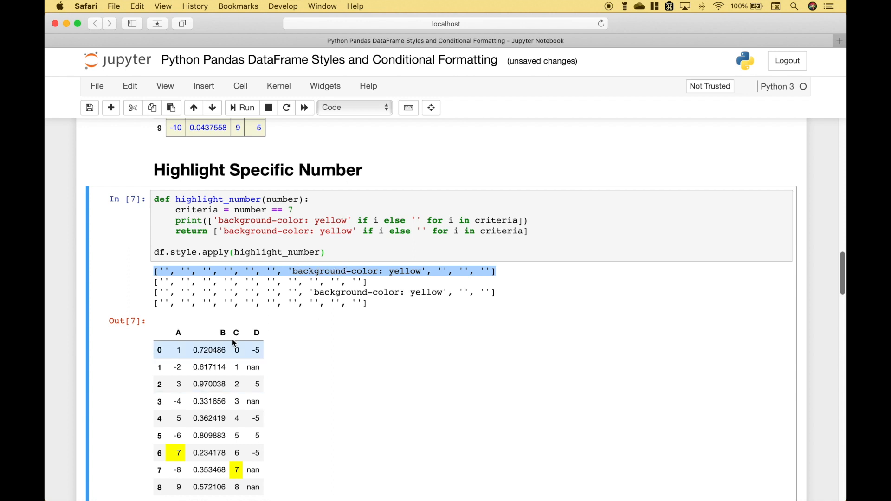
pyautogui.moveTo(241, 318)
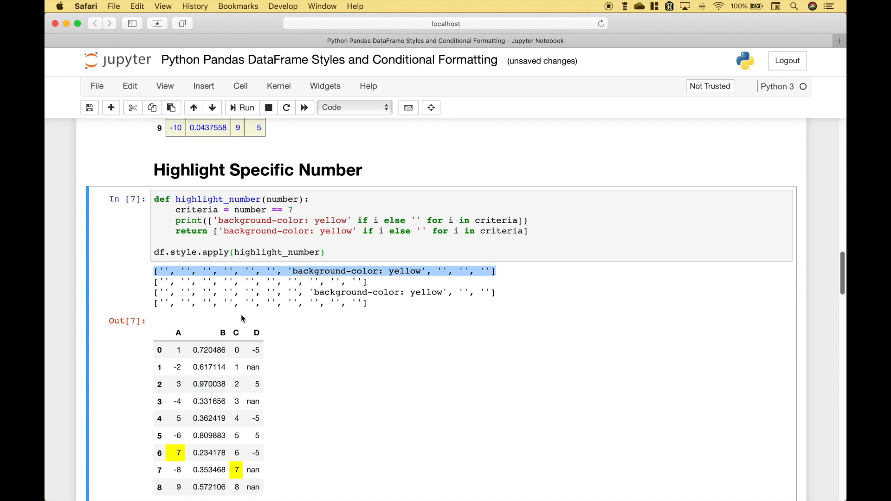
pyautogui.moveTo(238, 477)
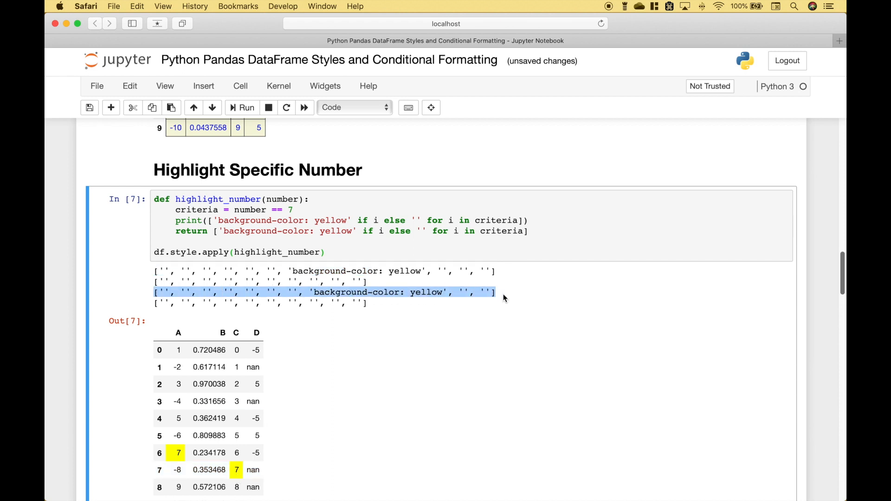
pyautogui.moveTo(211, 479)
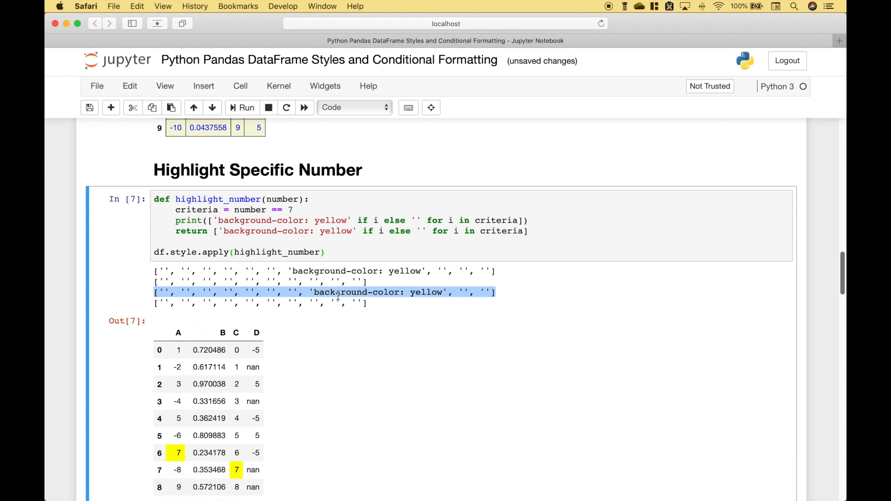
pyautogui.moveTo(370, 304)
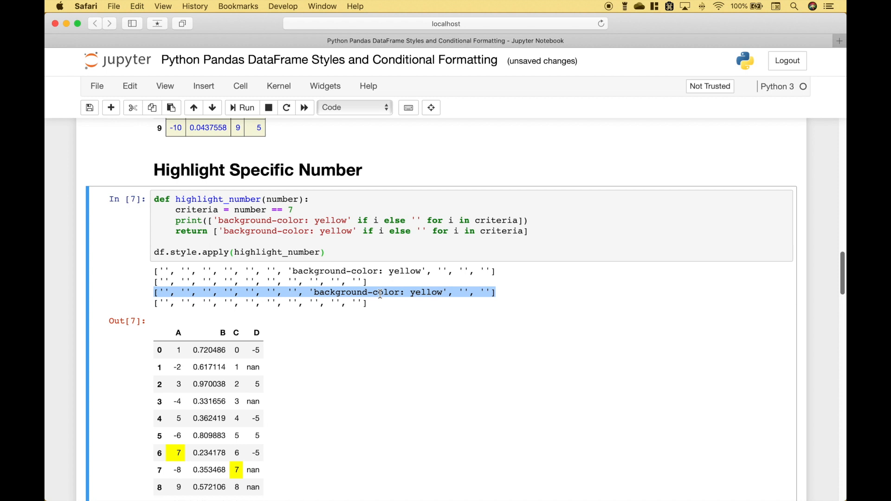
pyautogui.moveTo(383, 311)
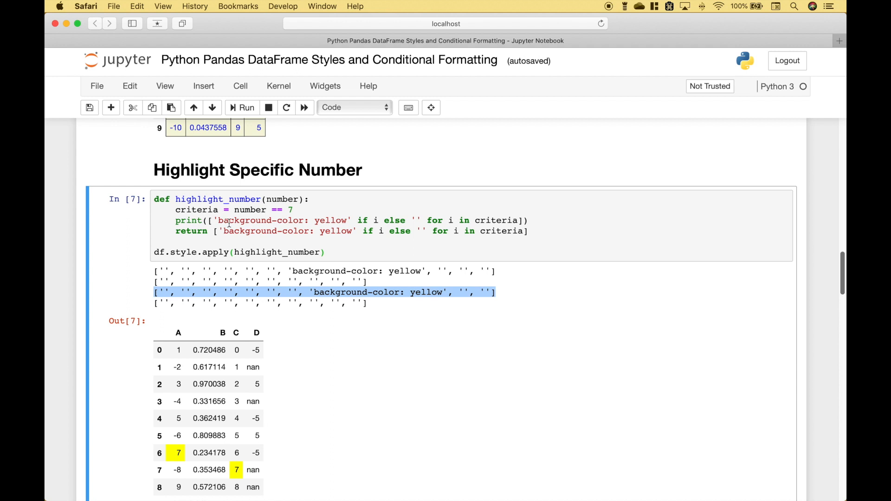
pyautogui.moveTo(158, 254)
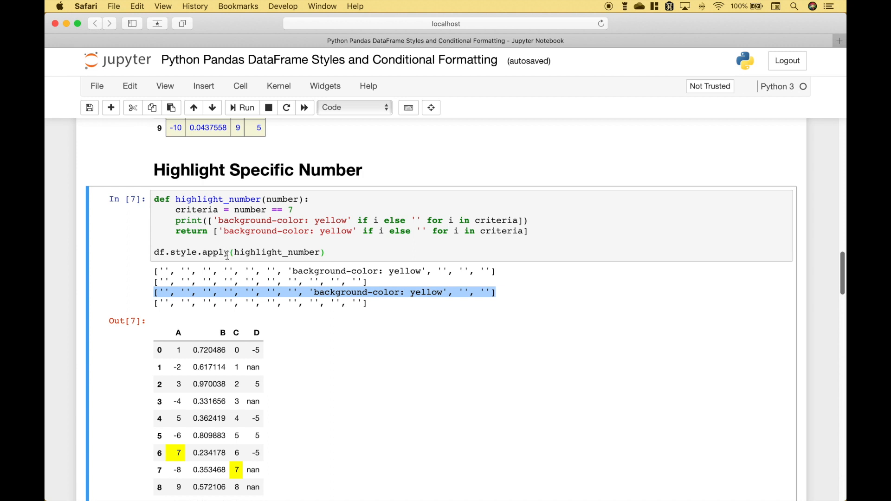
pyautogui.click(260, 253)
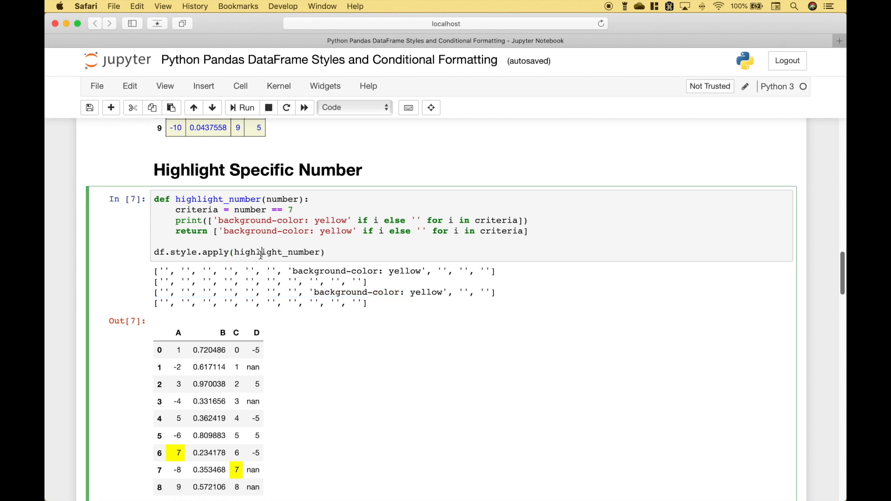
# Run the color_negative_red cell so negatives in columns A and D turn red.
pyautogui.scroll(-3)
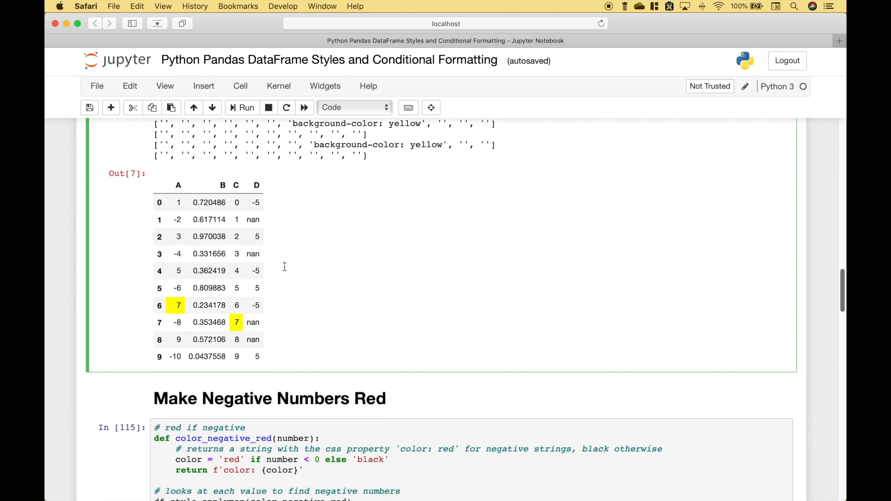
pyautogui.scroll(-3)
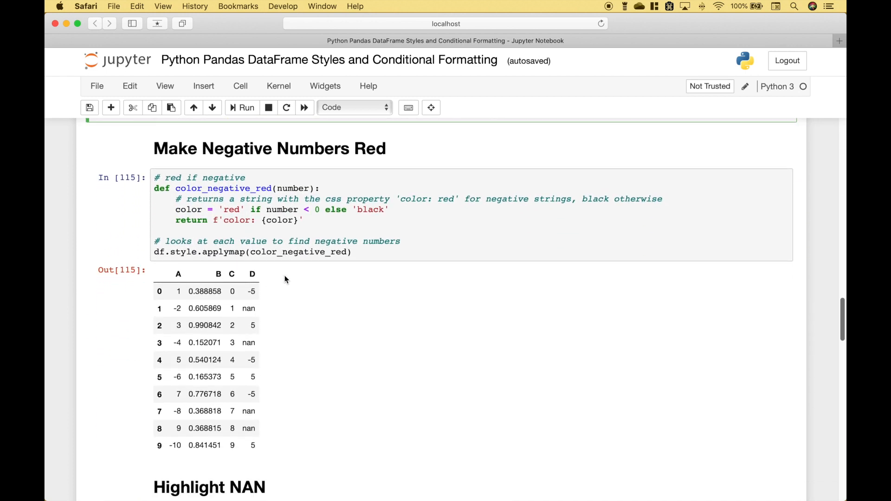
pyautogui.click(204, 324)
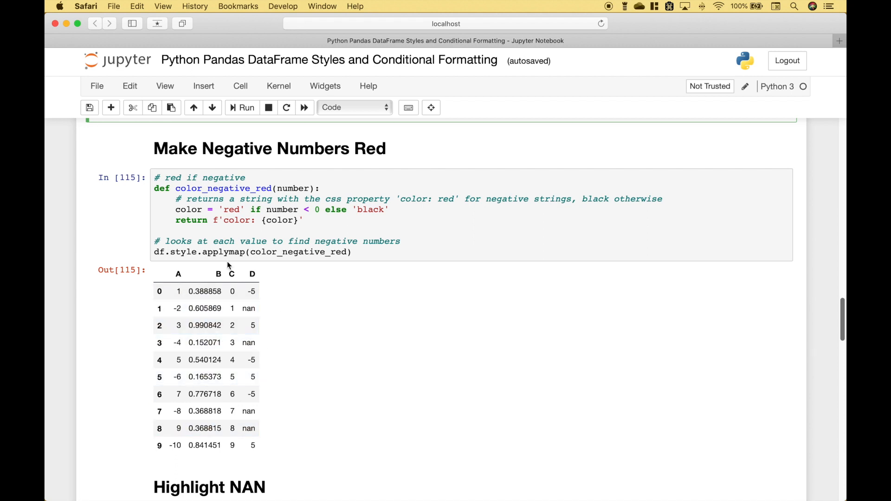
pyautogui.moveTo(277, 217)
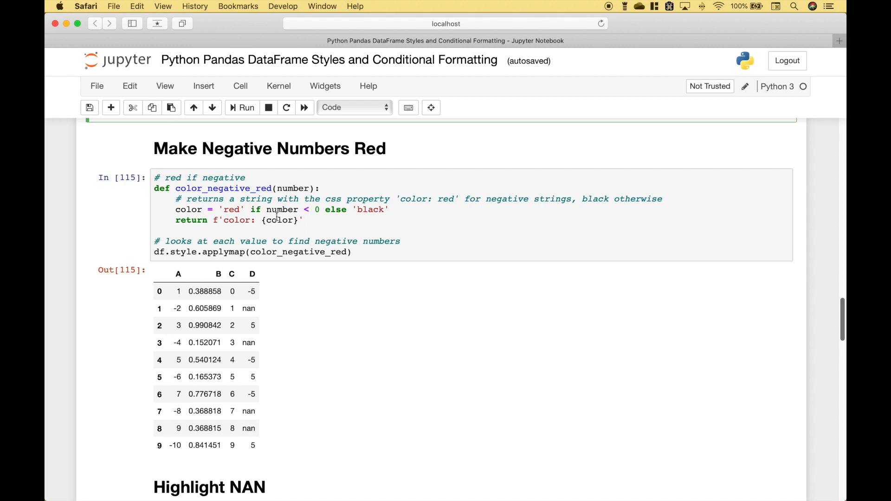
pyautogui.moveTo(343, 209)
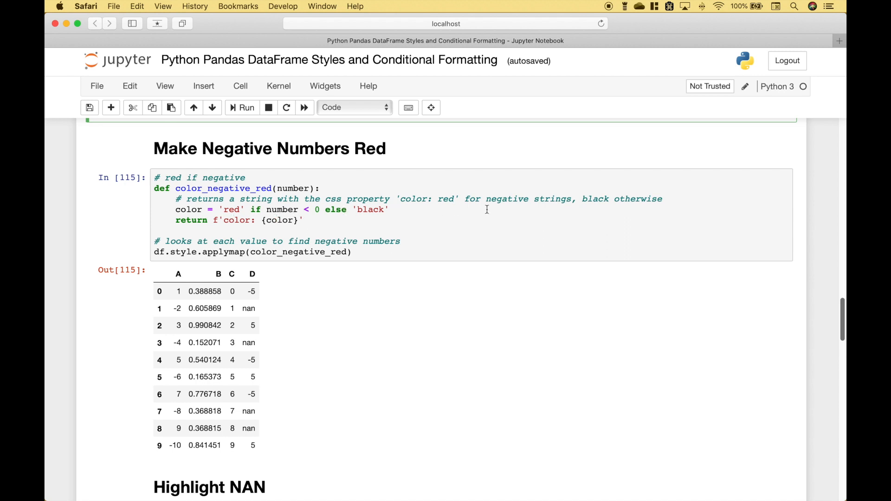
pyautogui.moveTo(570, 212)
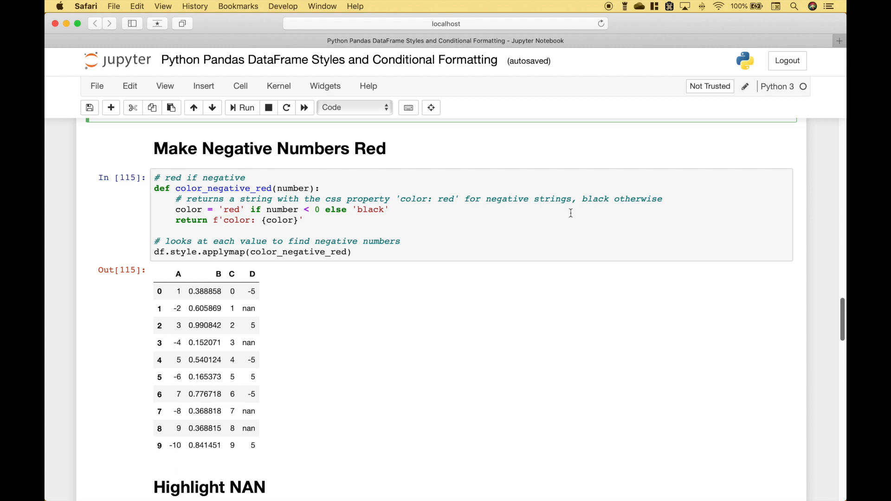
pyautogui.moveTo(368, 254)
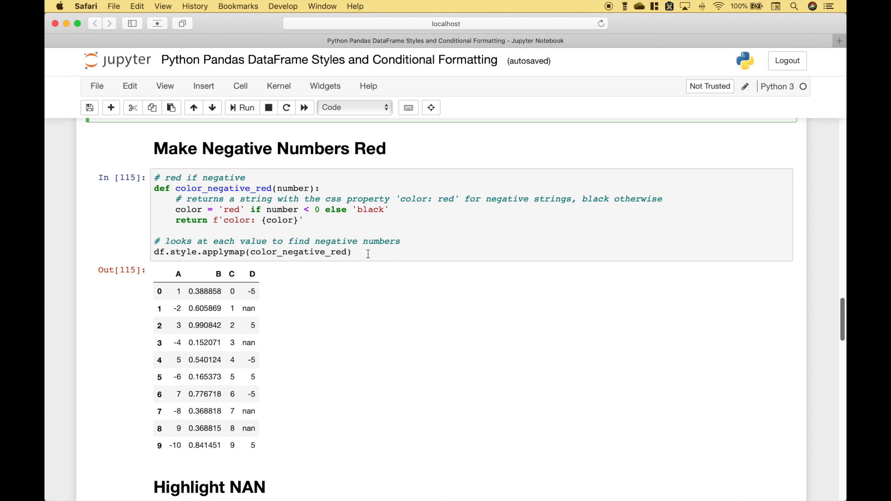
pyautogui.moveTo(160, 253)
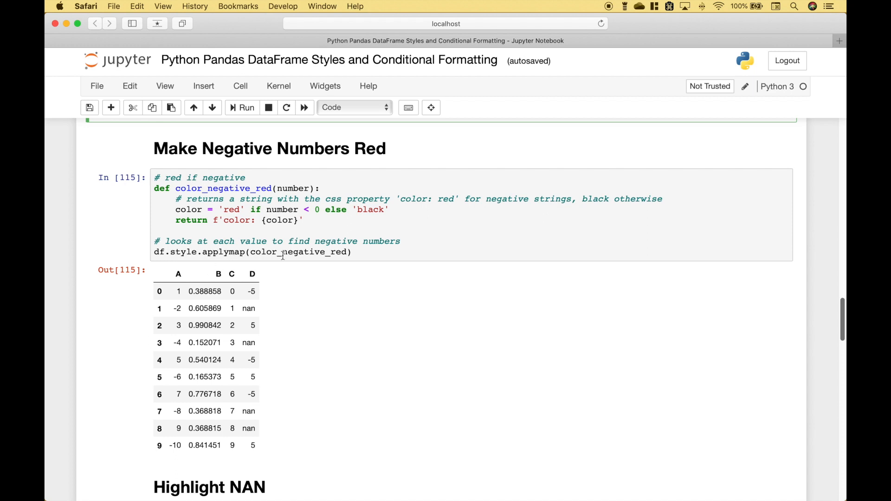
pyautogui.click(391, 252)
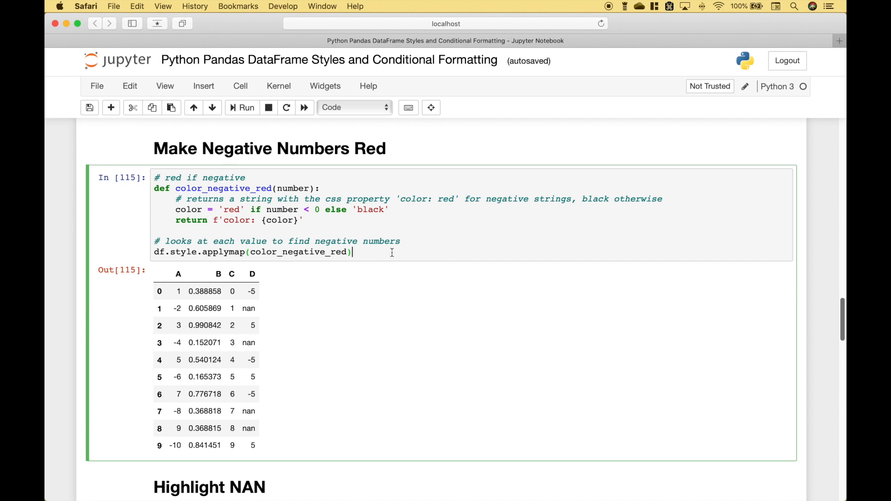
pyautogui.click(243, 108)
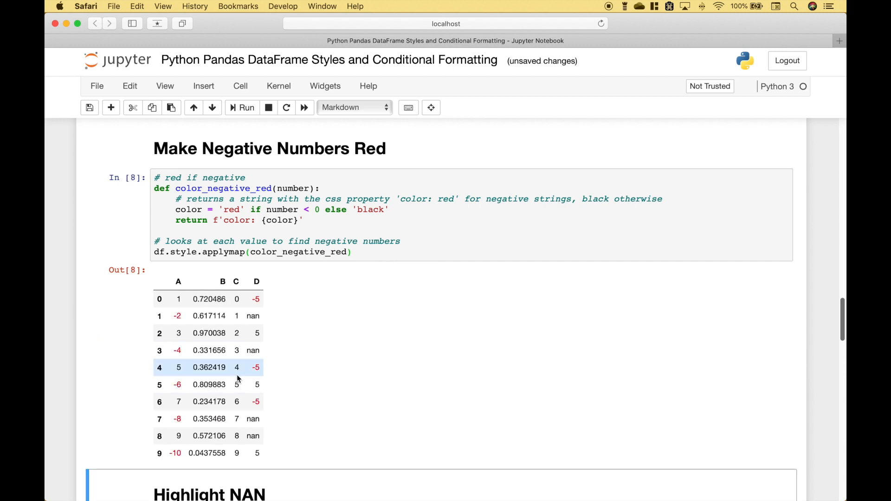
pyautogui.moveTo(238, 382)
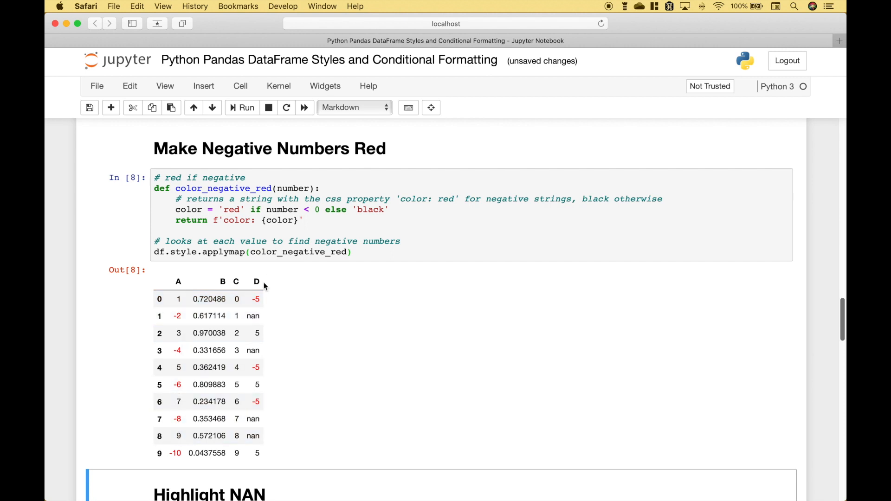
# Run the highlight_null(null_color='red') cell so column D's NaNs fill red.
pyautogui.scroll(-3)
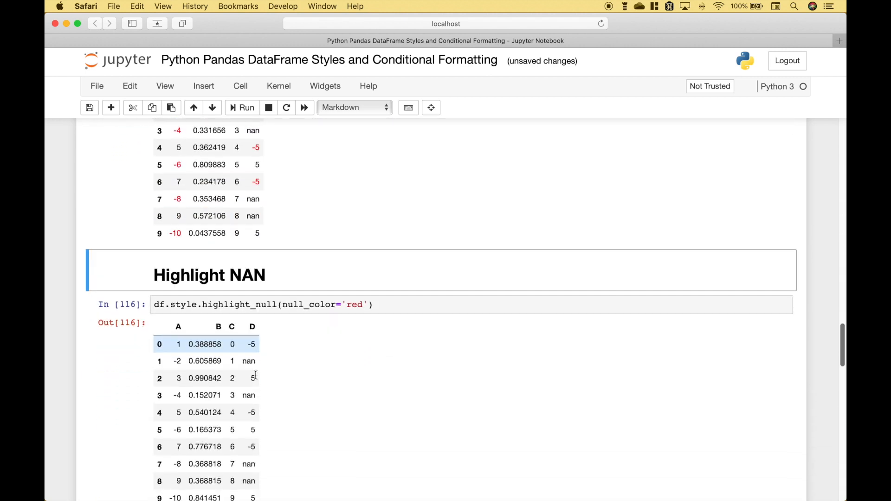
pyautogui.scroll(-3)
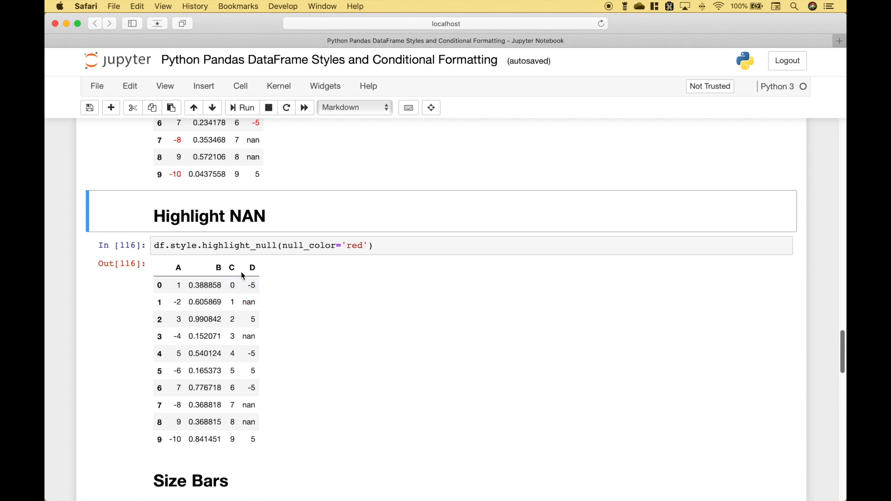
pyautogui.moveTo(259, 236)
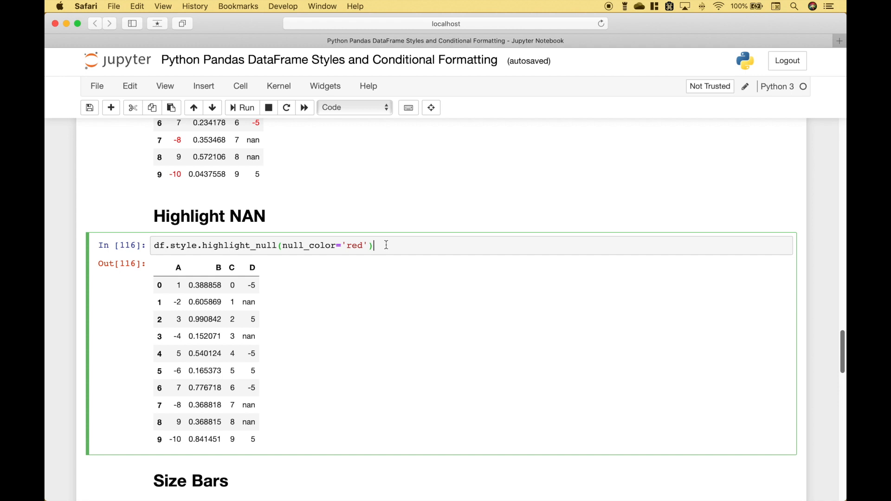
pyautogui.click(241, 108)
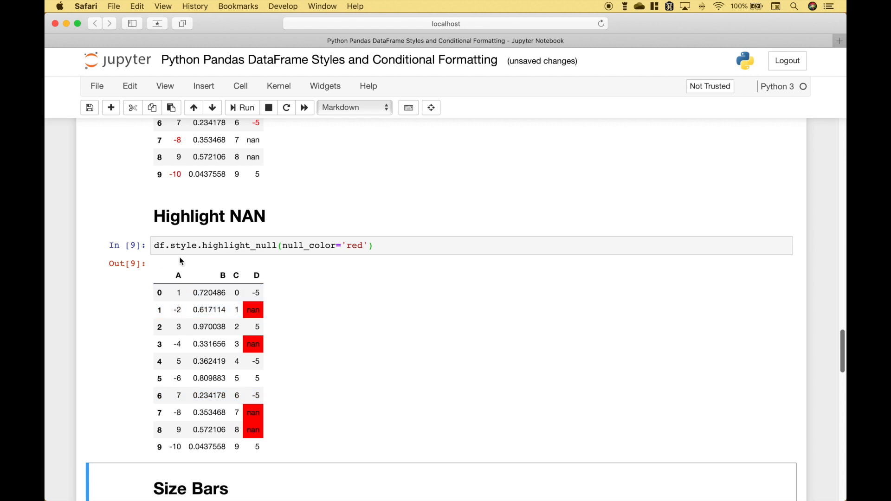
pyautogui.moveTo(270, 262)
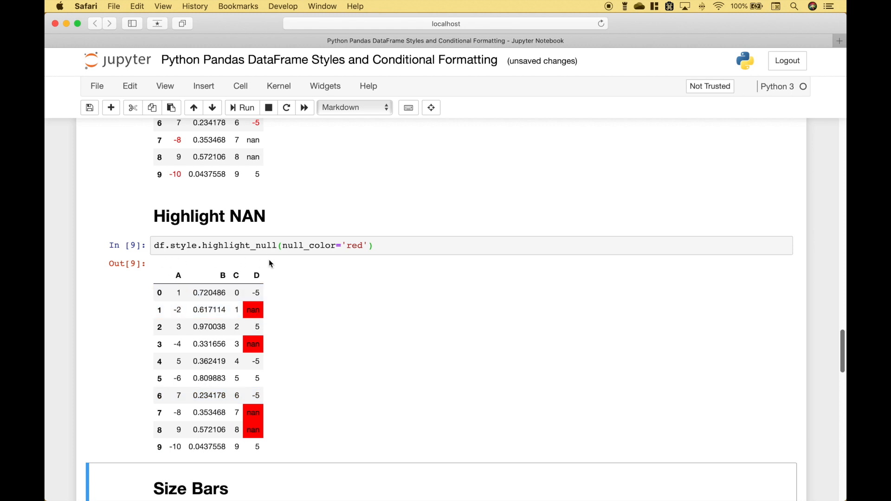
pyautogui.moveTo(369, 262)
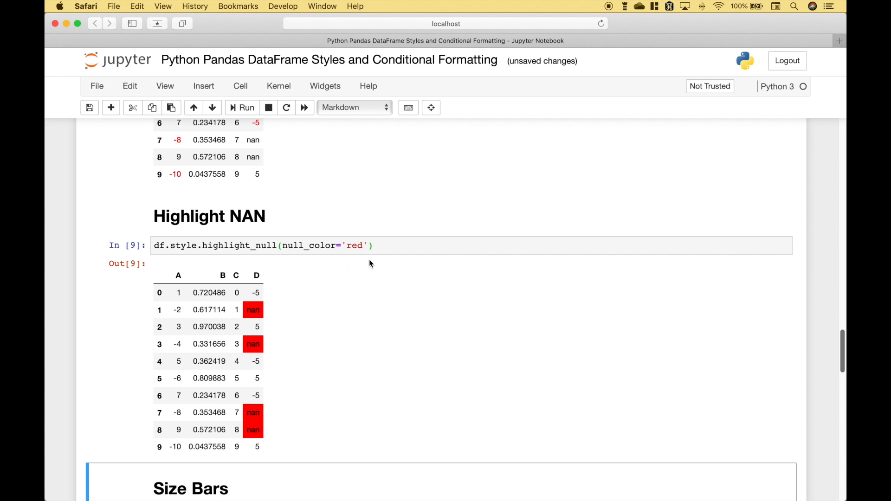
# Run the df.style.bar cell to draw yellow value bars in columns A, B and C.
pyautogui.scroll(-3)
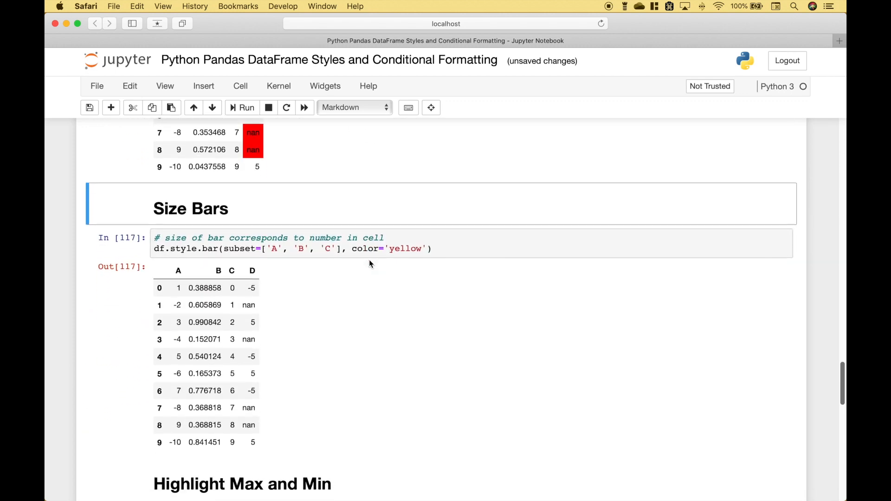
pyautogui.scroll(-3)
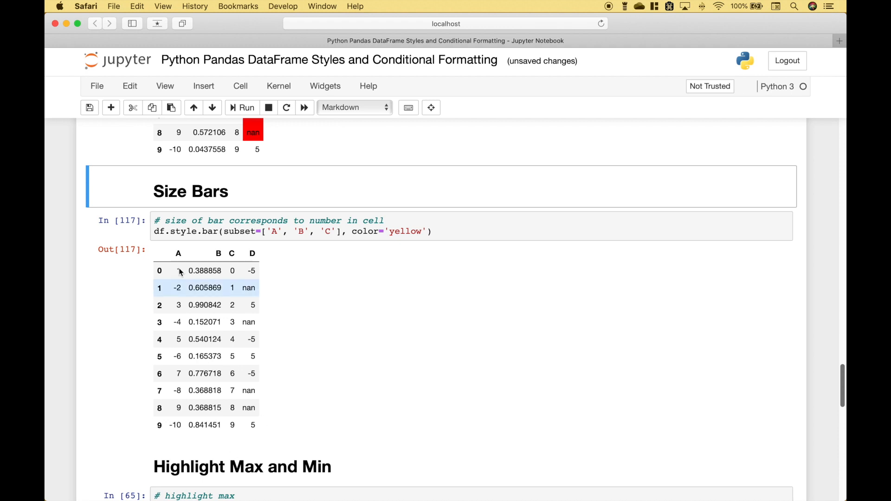
pyautogui.moveTo(209, 237)
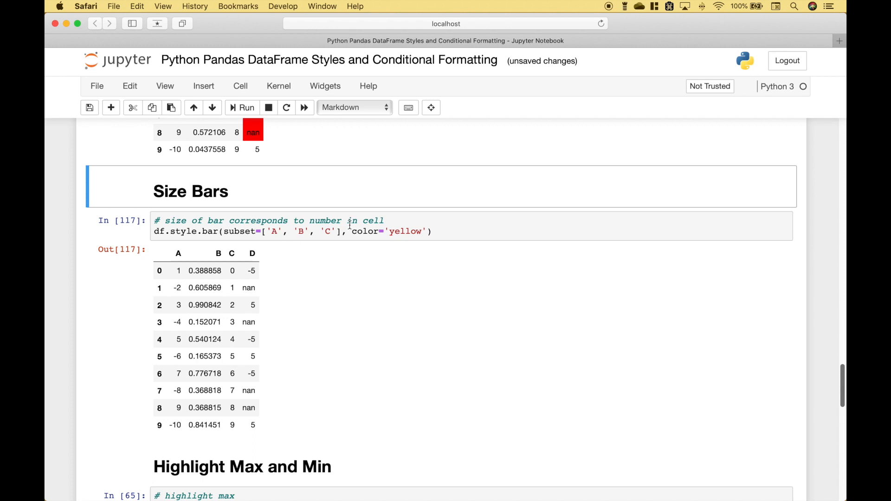
pyautogui.click(455, 231)
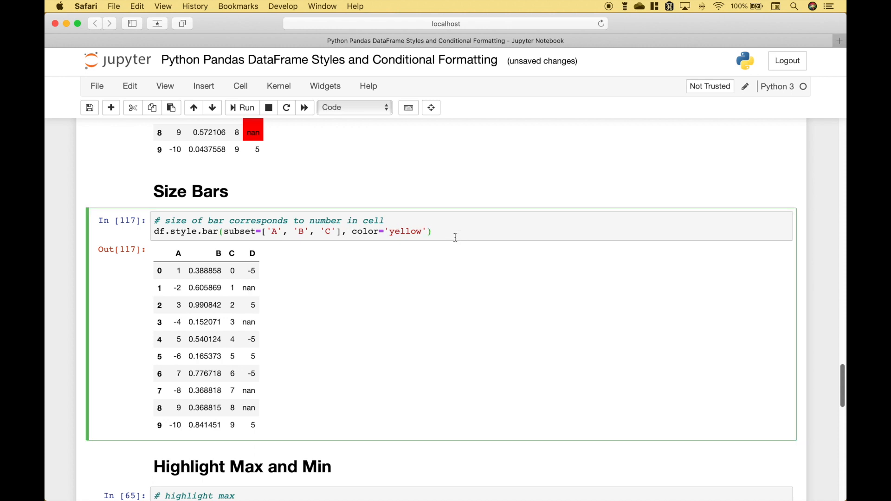
pyautogui.click(245, 108)
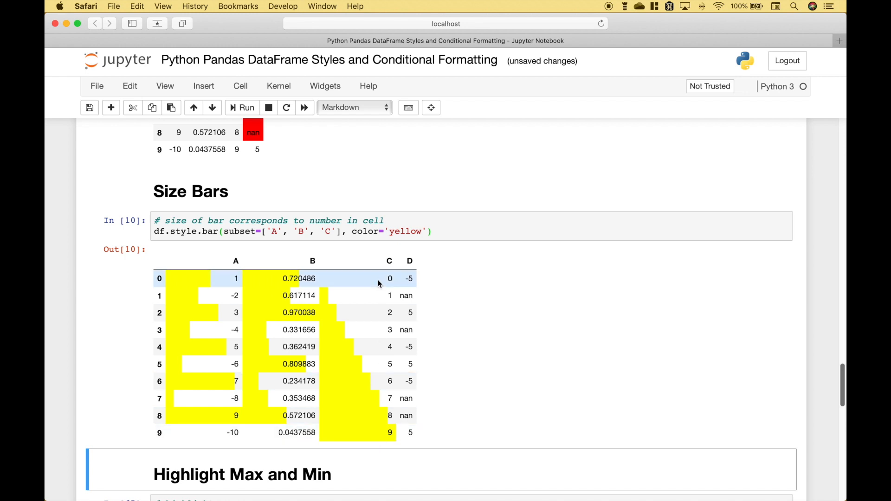
pyautogui.moveTo(325, 295)
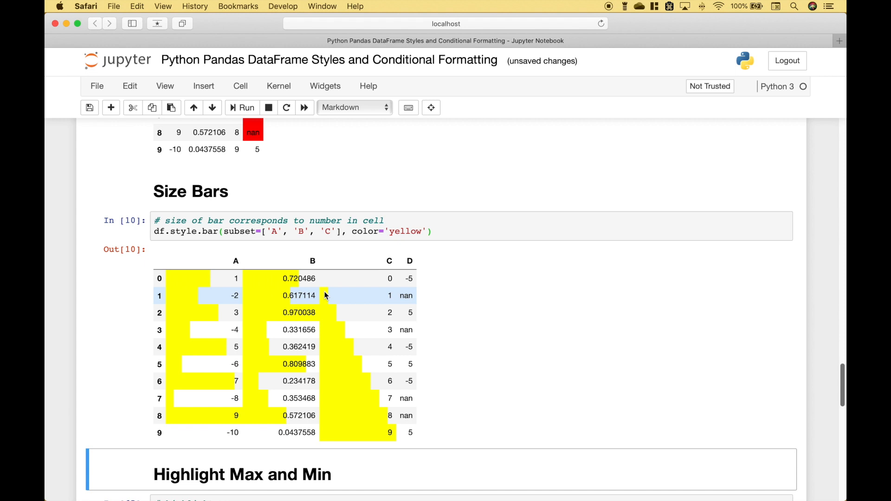
pyautogui.moveTo(363, 278)
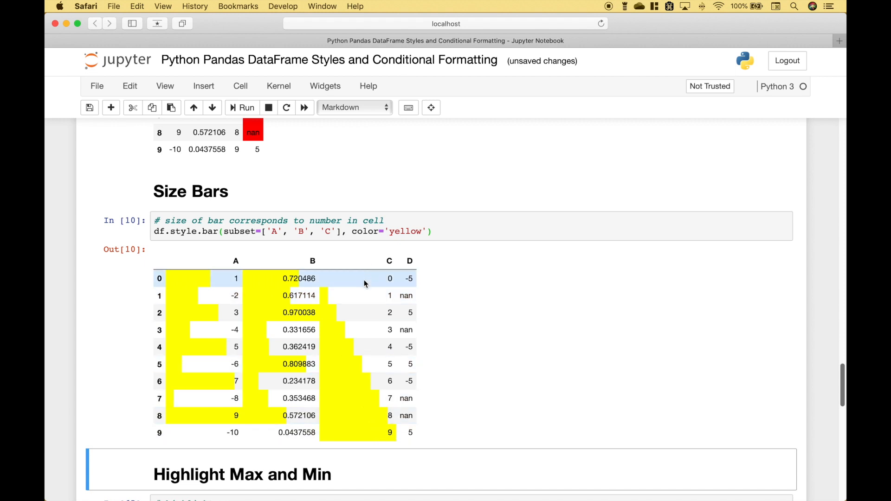
pyautogui.moveTo(322, 275)
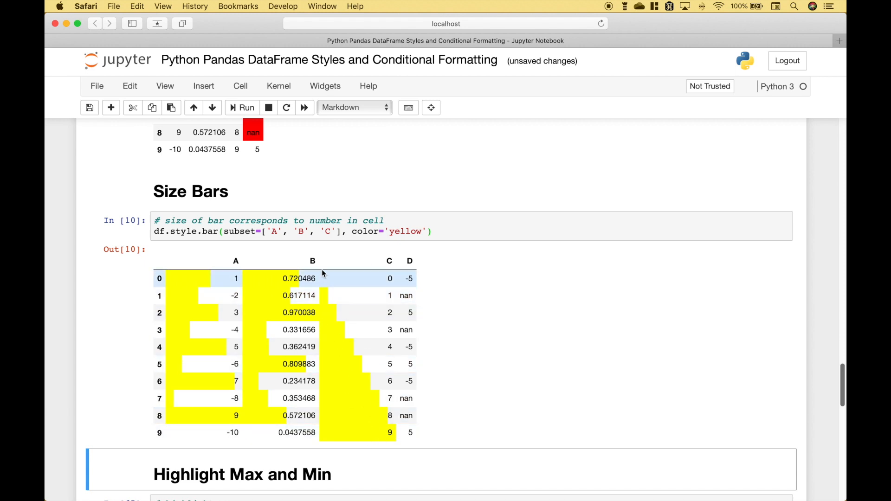
pyautogui.moveTo(233, 255)
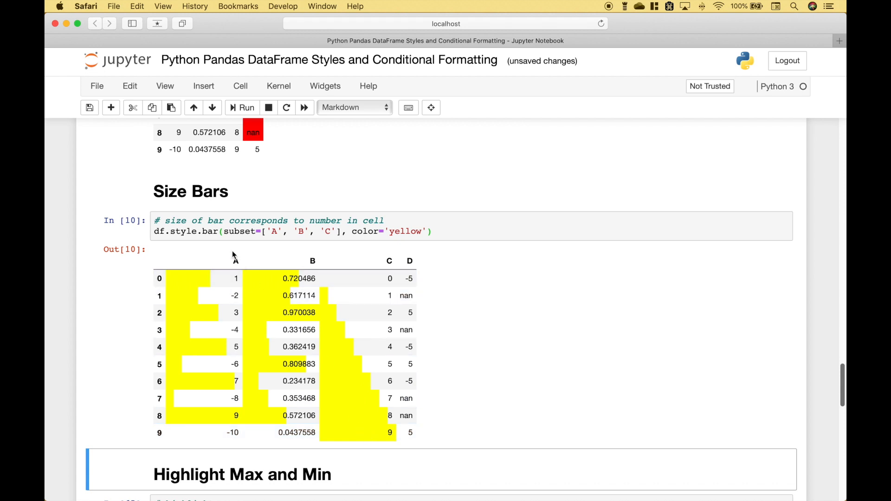
pyautogui.moveTo(162, 249)
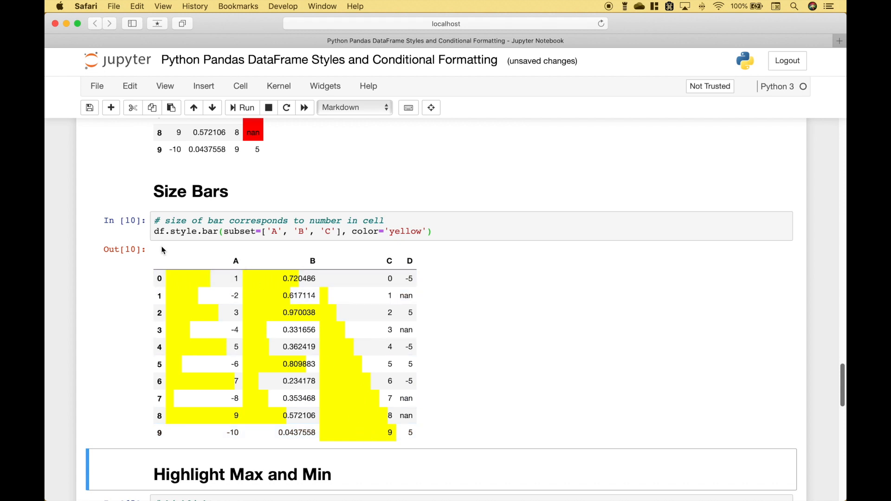
pyautogui.moveTo(206, 251)
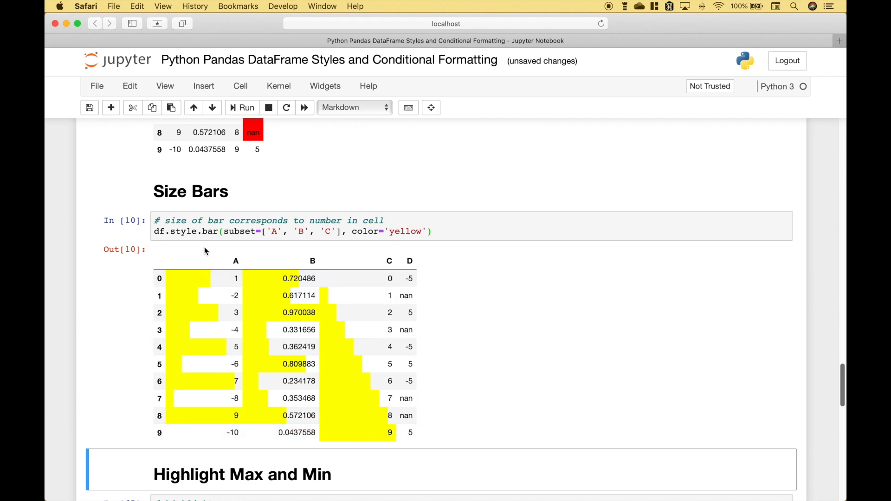
pyautogui.moveTo(248, 246)
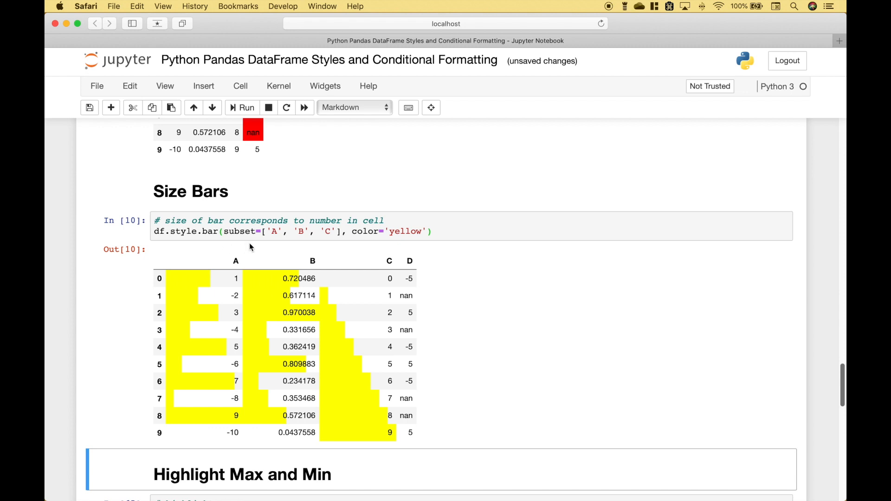
pyautogui.moveTo(303, 247)
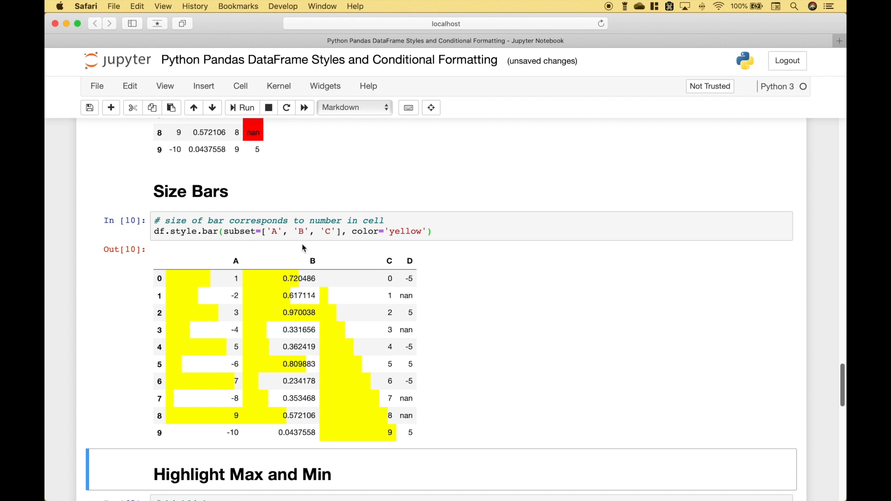
pyautogui.moveTo(335, 252)
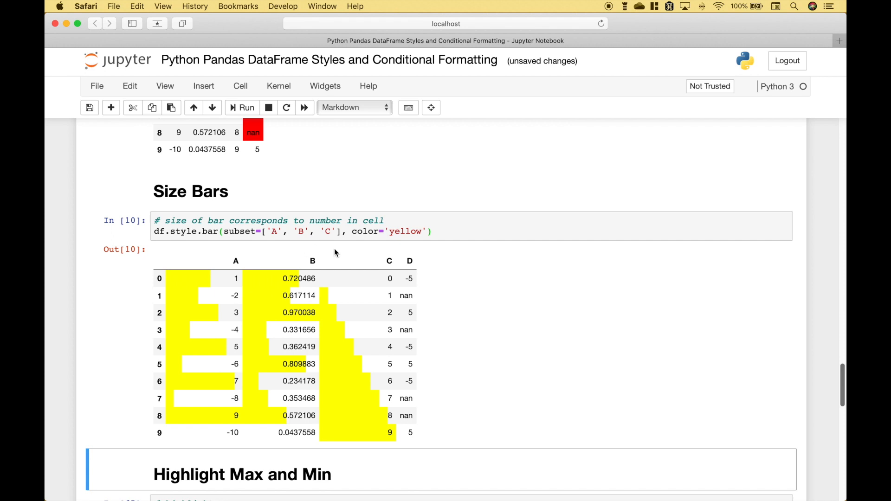
pyautogui.moveTo(406, 239)
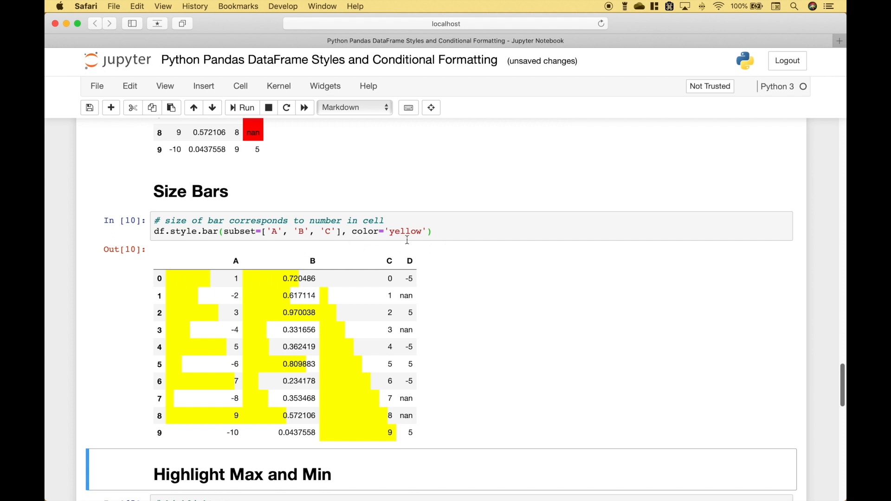
# Run the highlight_max(axis=0) cell so each column's maximum is shaded yellow.
pyautogui.scroll(-3)
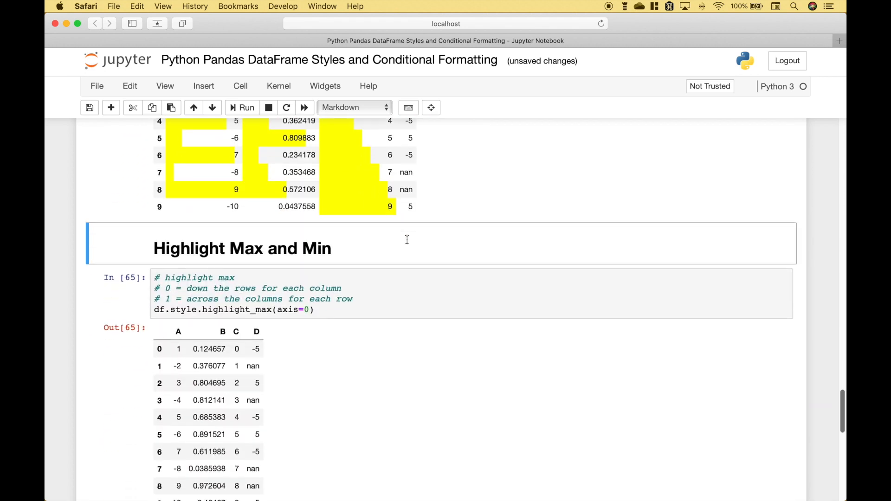
pyautogui.scroll(-3)
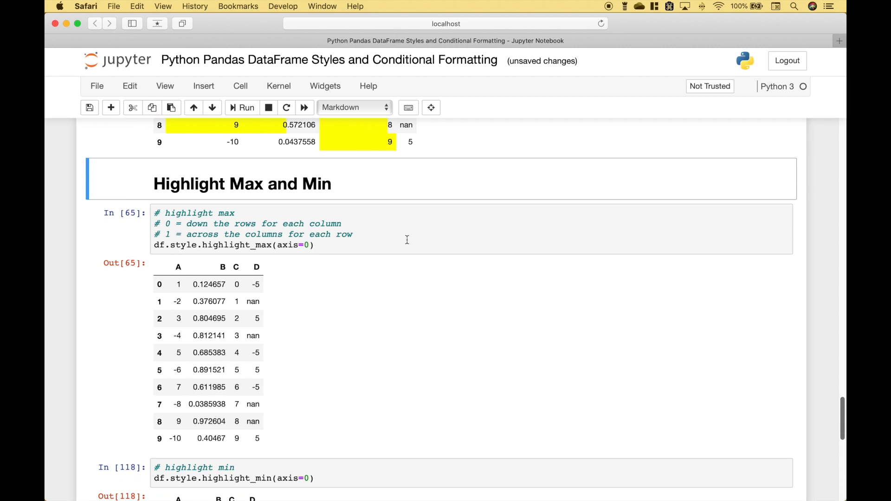
pyautogui.moveTo(347, 191)
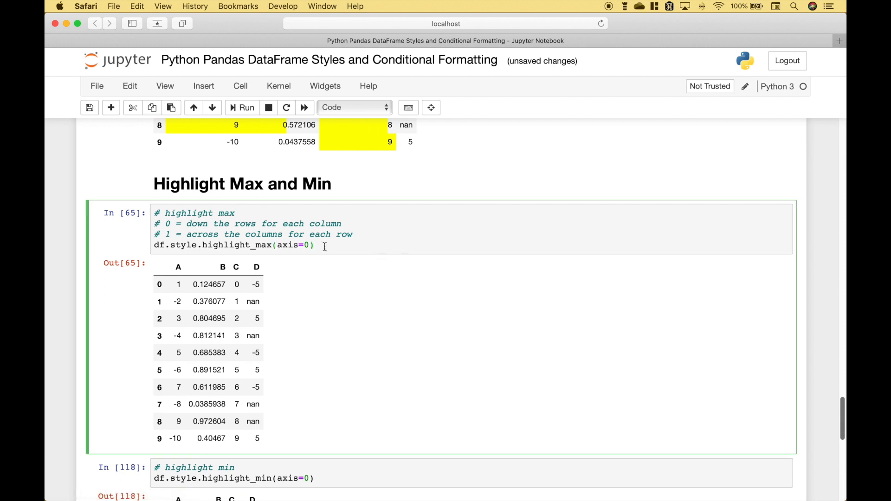
pyautogui.click(246, 107)
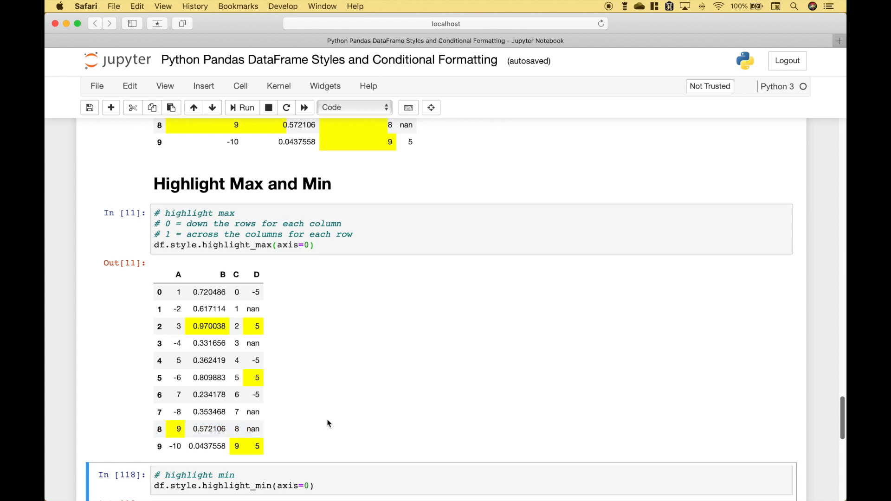
pyautogui.moveTo(285, 348)
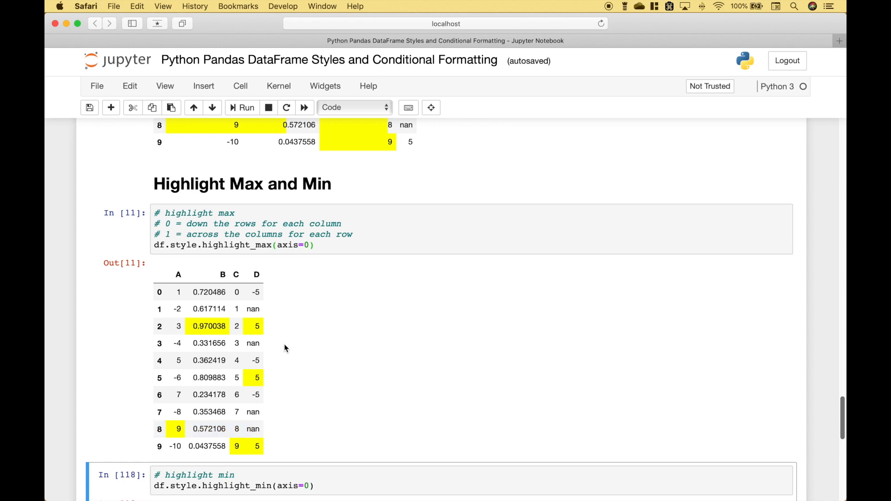
pyautogui.moveTo(187, 347)
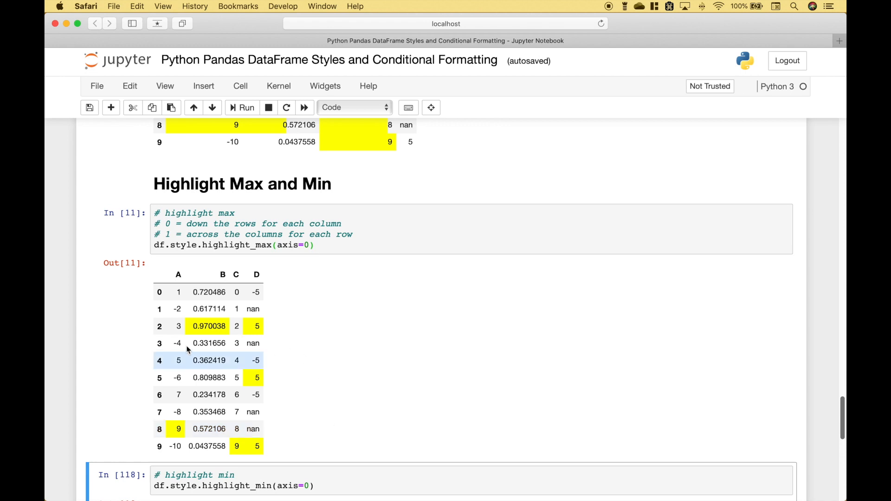
pyautogui.moveTo(178, 429)
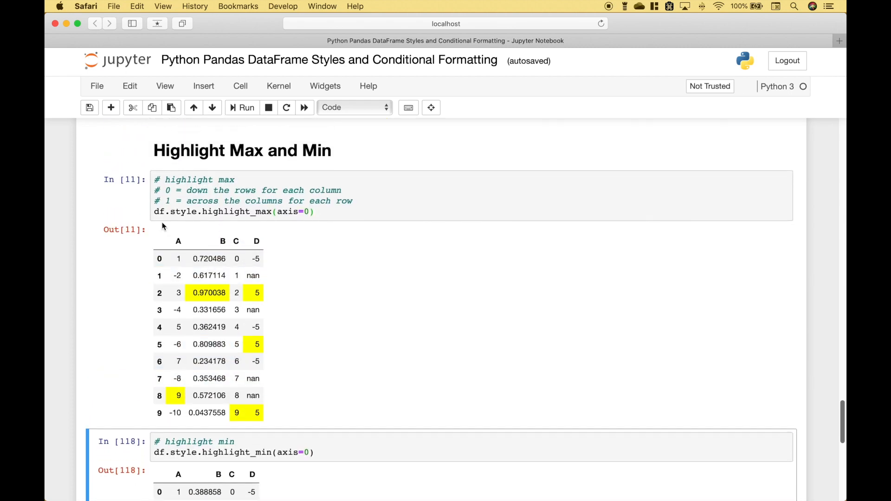
pyautogui.moveTo(185, 227)
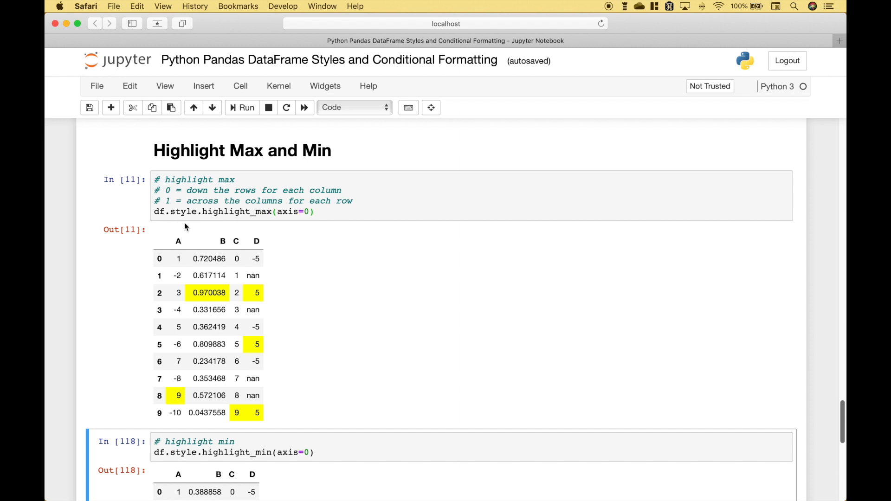
pyautogui.moveTo(265, 231)
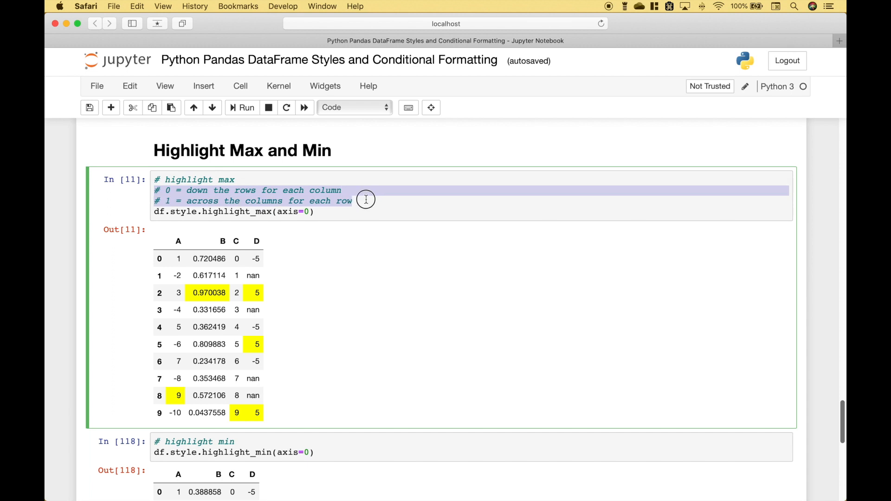
pyautogui.moveTo(250, 201)
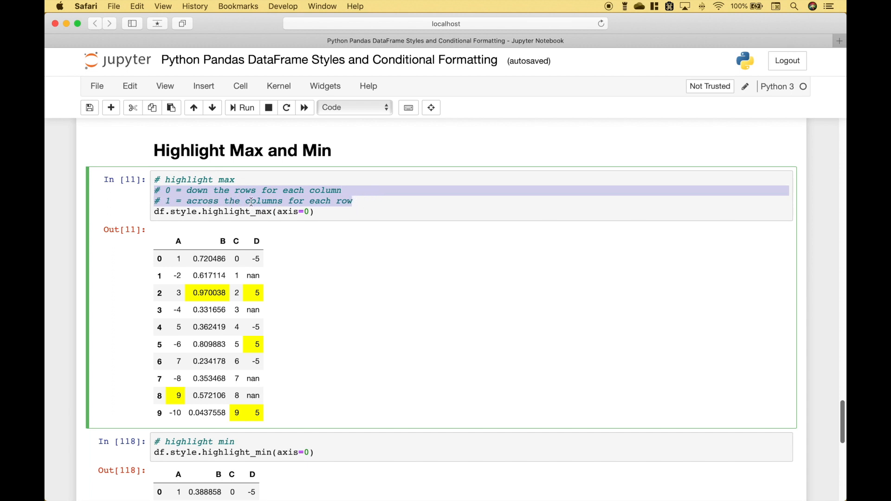
# Run the highlight_min(axis=0) cell so each column's minimum is shaded yellow.
pyautogui.scroll(-3)
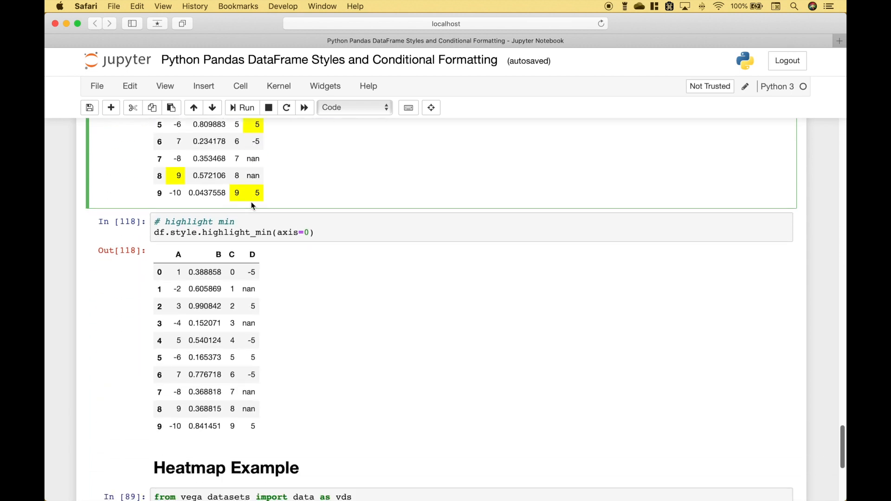
pyautogui.click(241, 107)
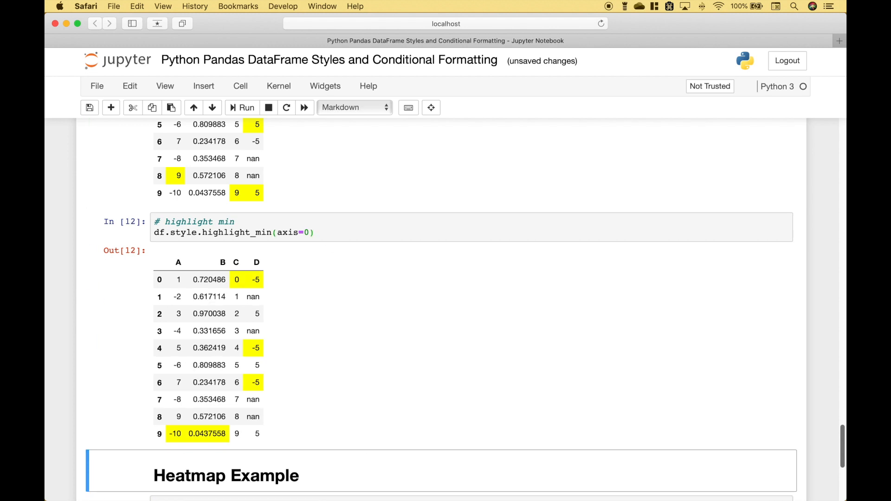
pyautogui.moveTo(183, 251)
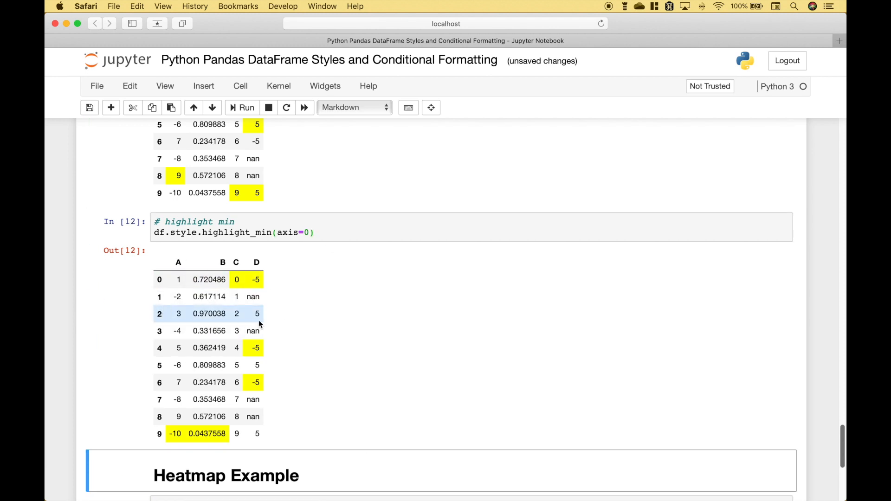
# Bring the Heatmap Example's cars correlation cell into view and select the empty cell below it.
pyautogui.scroll(-3)
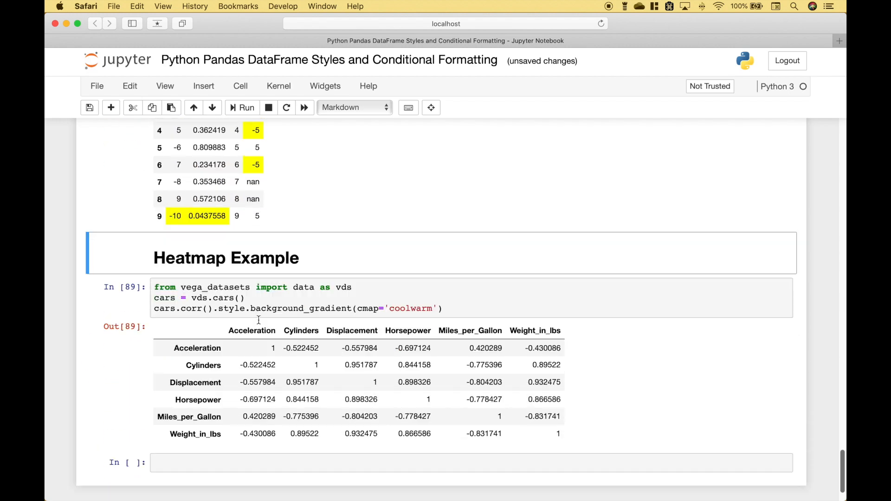
pyautogui.scroll(-3)
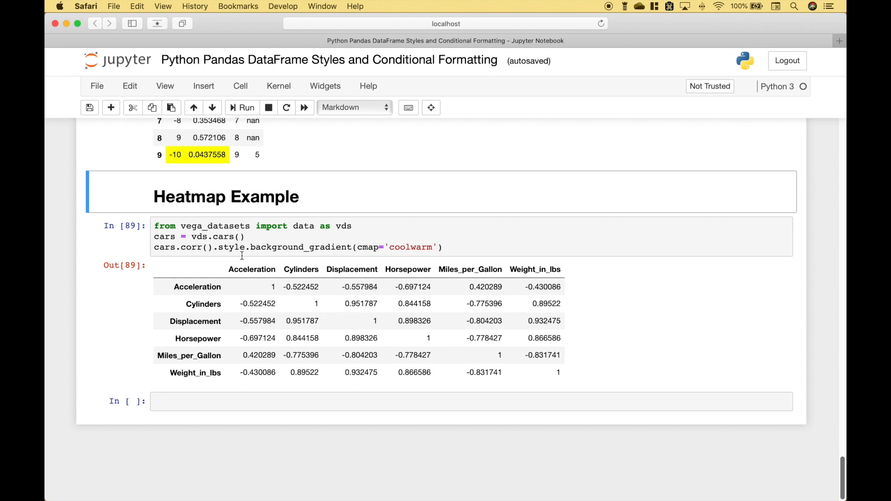
pyautogui.moveTo(282, 315)
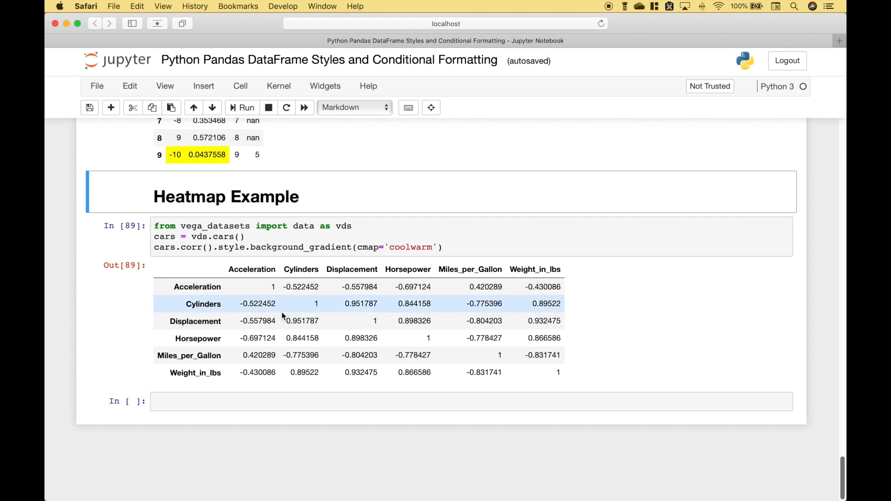
pyautogui.moveTo(246, 239)
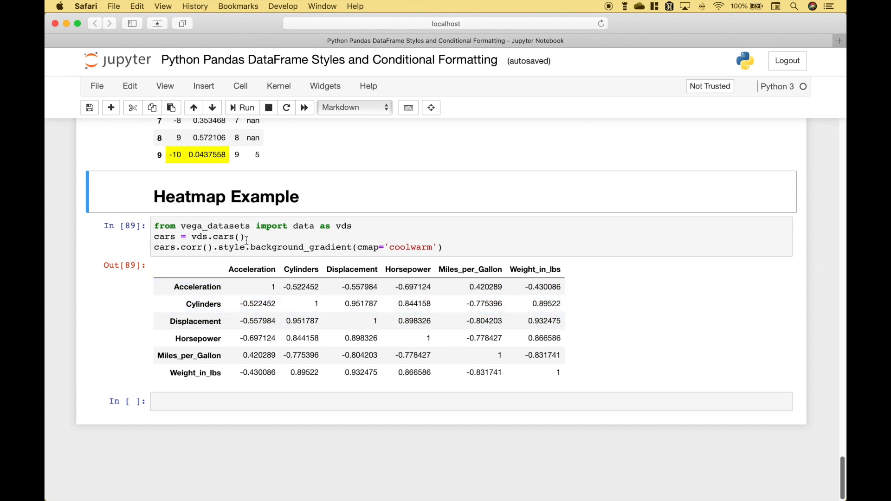
pyautogui.moveTo(255, 225)
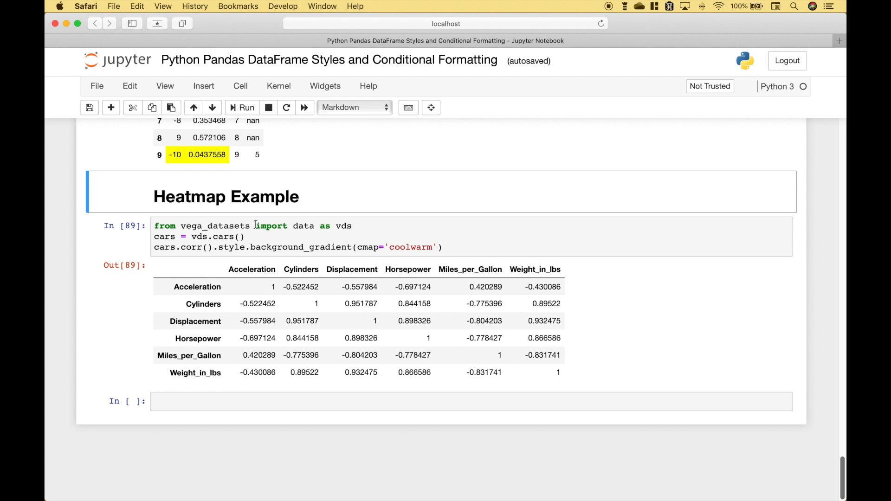
pyautogui.click(398, 401)
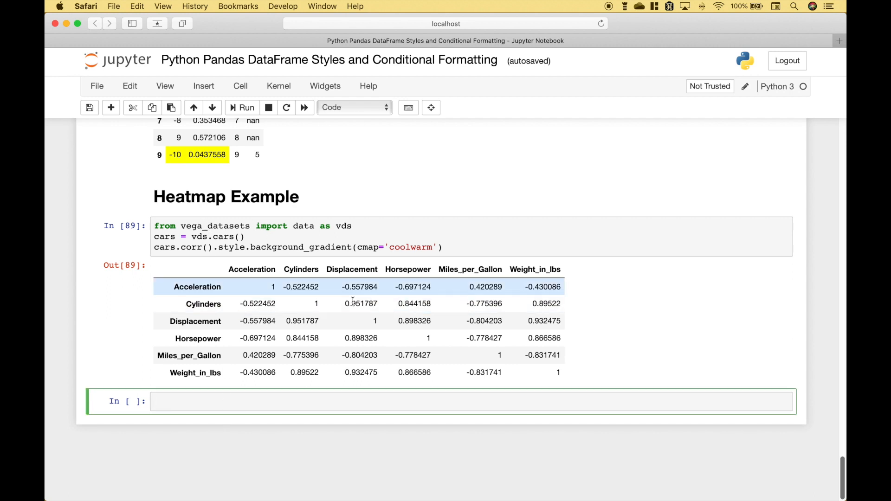
pyautogui.moveTo(246, 320)
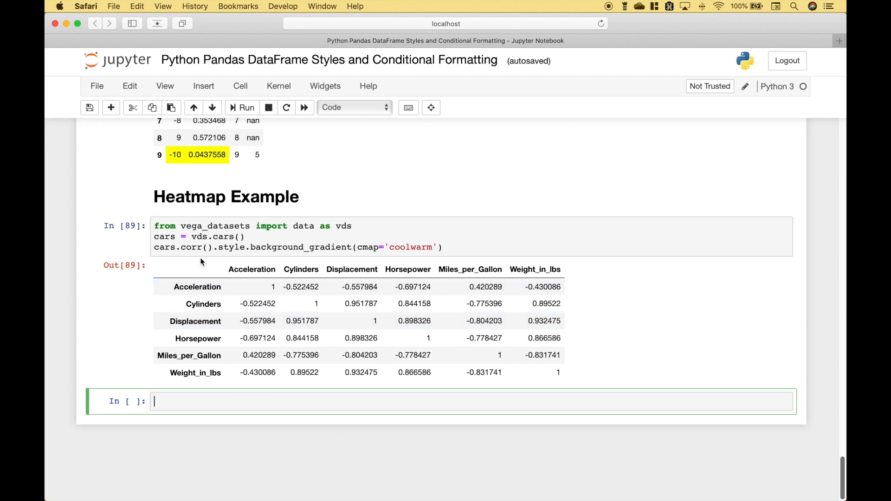
pyautogui.moveTo(232, 261)
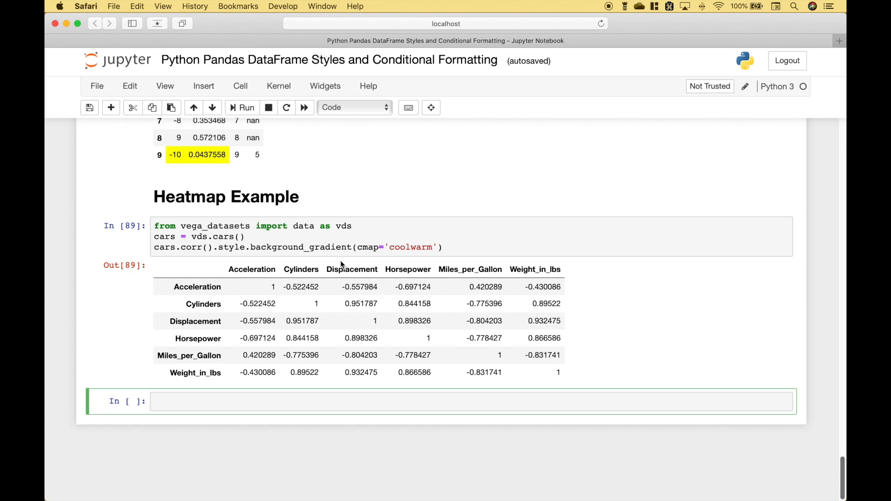
pyautogui.moveTo(416, 262)
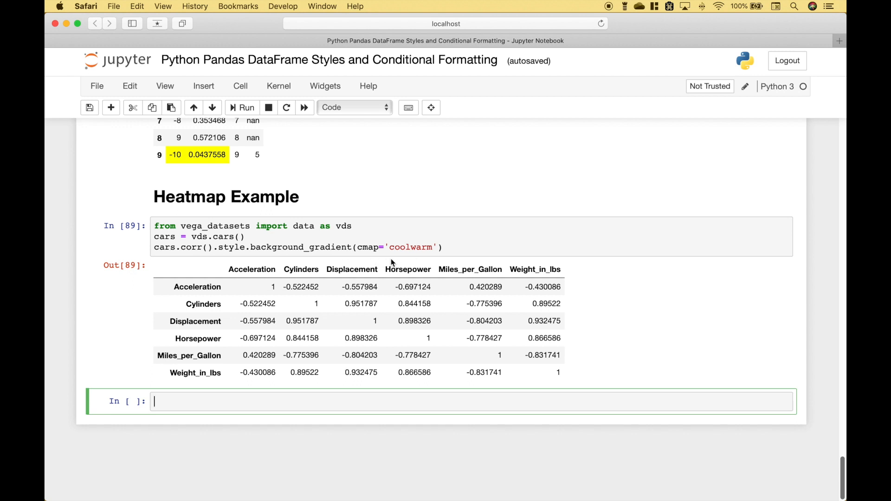
pyautogui.moveTo(412, 260)
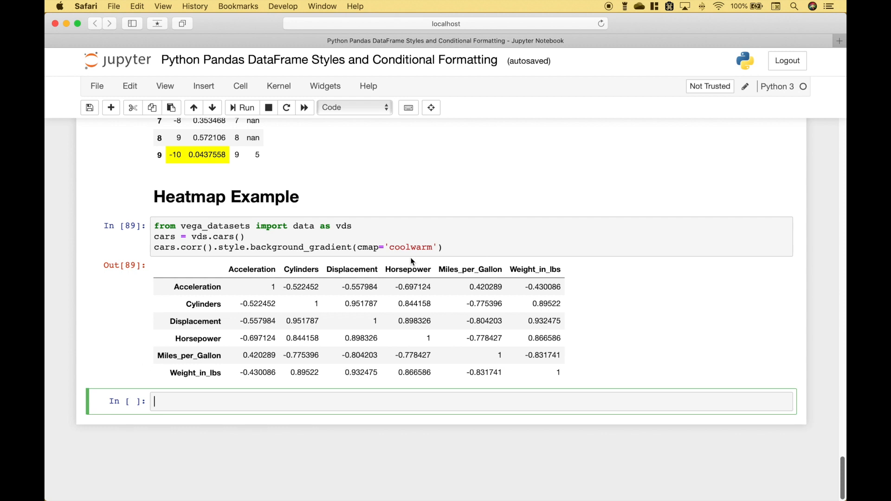
# Run the background_gradient(cmap='coolwarm') cell to shade the cars correlation matrix red and blue.
pyautogui.click(241, 107)
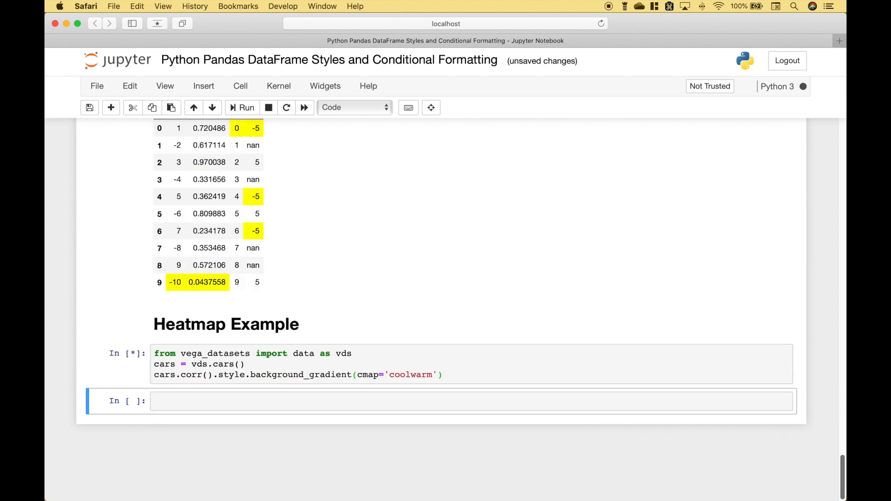
pyautogui.click(245, 107)
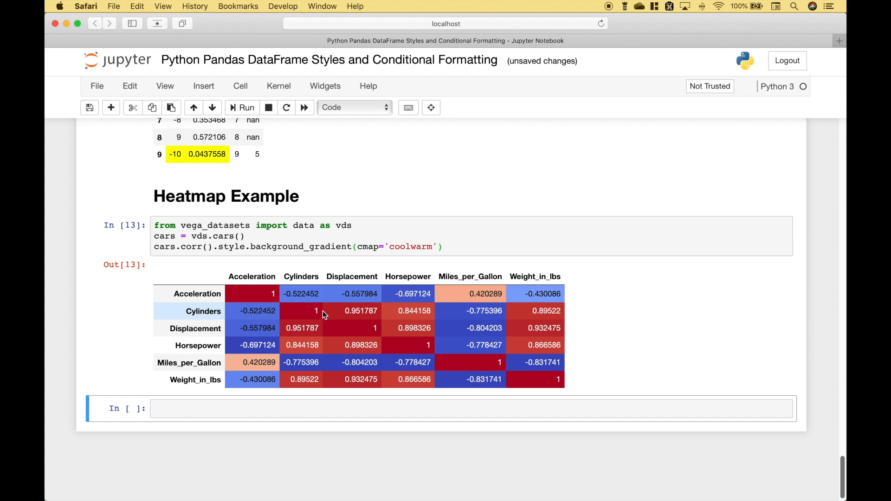
pyautogui.moveTo(231, 315)
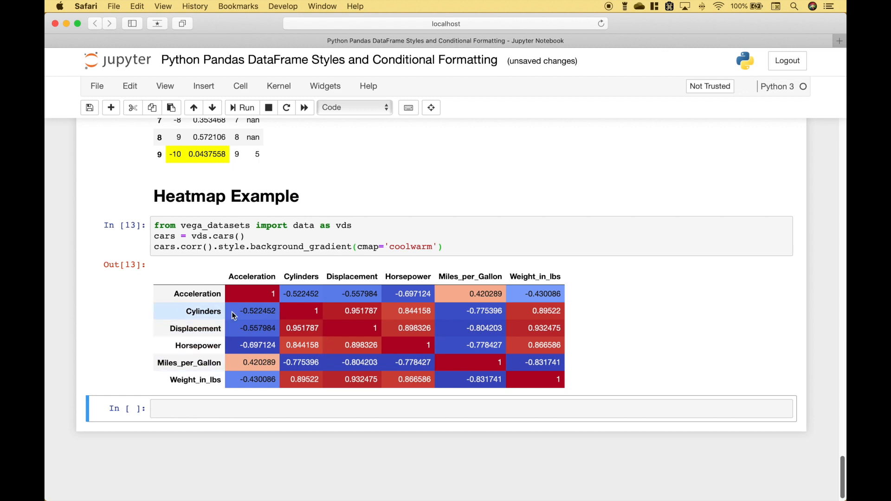
pyautogui.moveTo(288, 327)
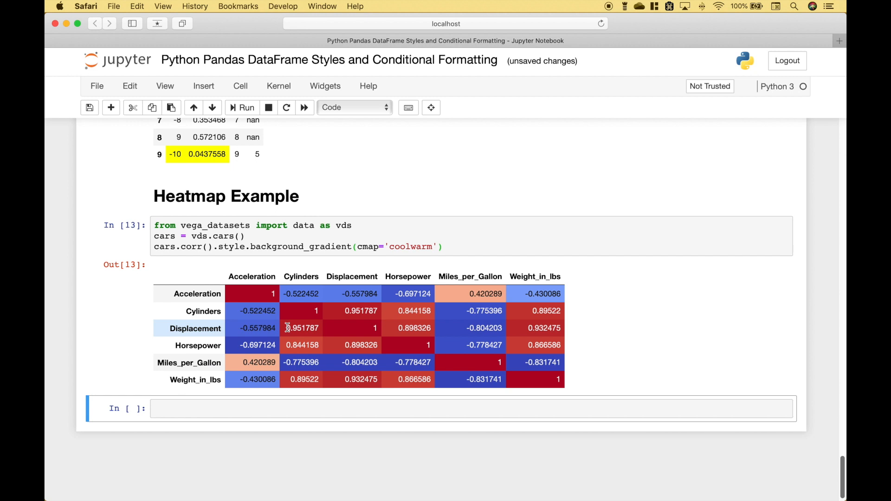
pyautogui.moveTo(300, 327)
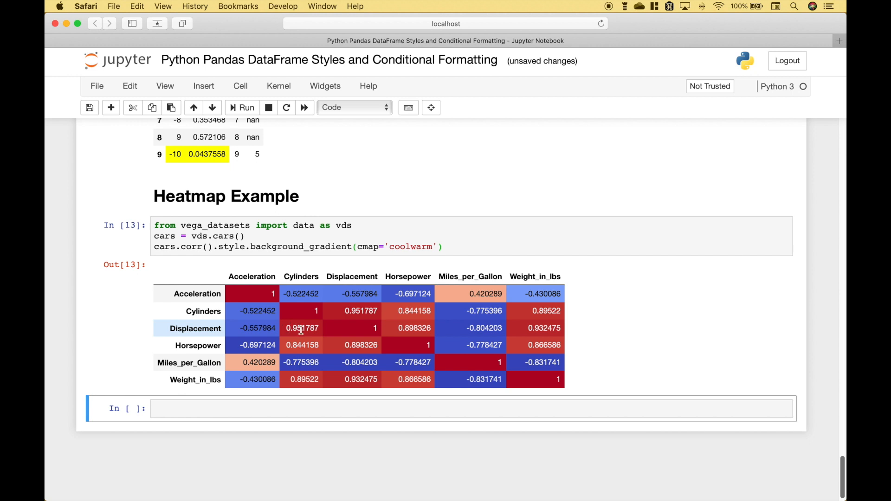
pyautogui.moveTo(304, 362)
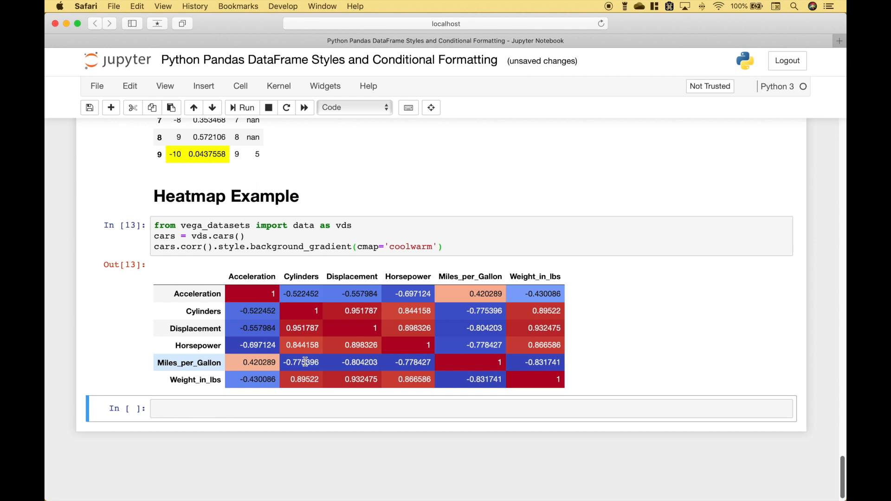
pyautogui.moveTo(305, 345)
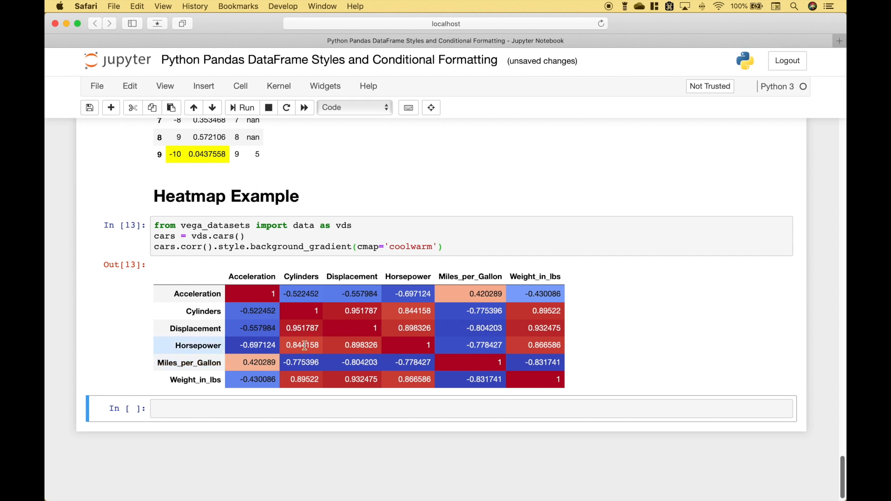
pyautogui.moveTo(188, 328)
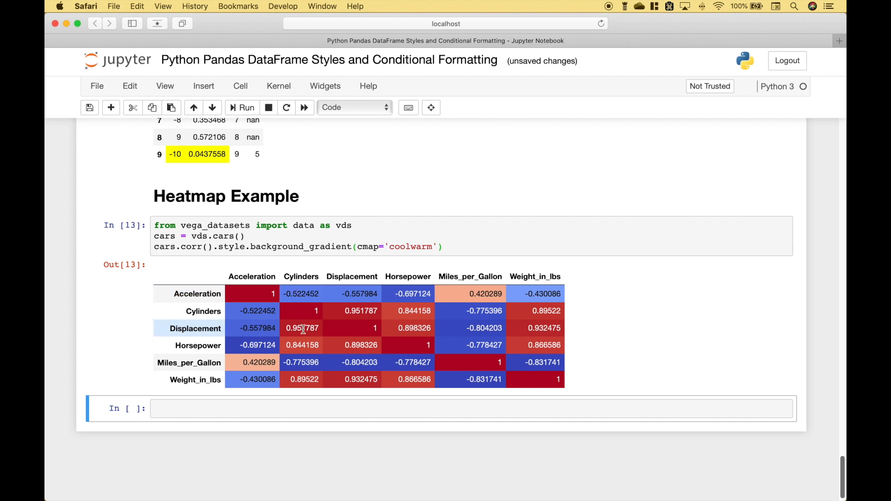
pyautogui.moveTo(303, 336)
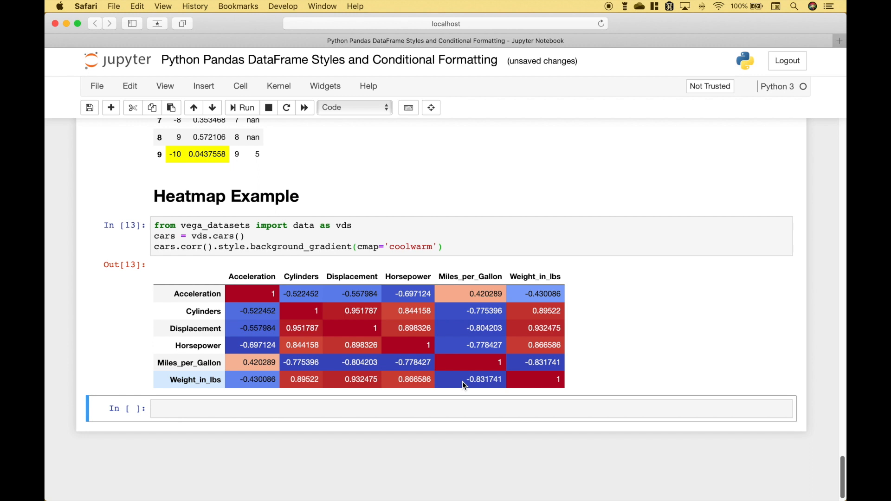
pyautogui.moveTo(462, 381)
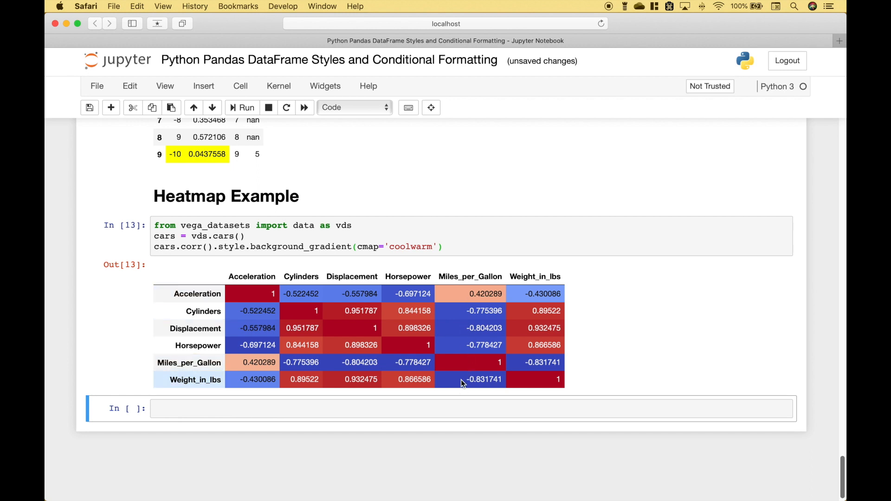